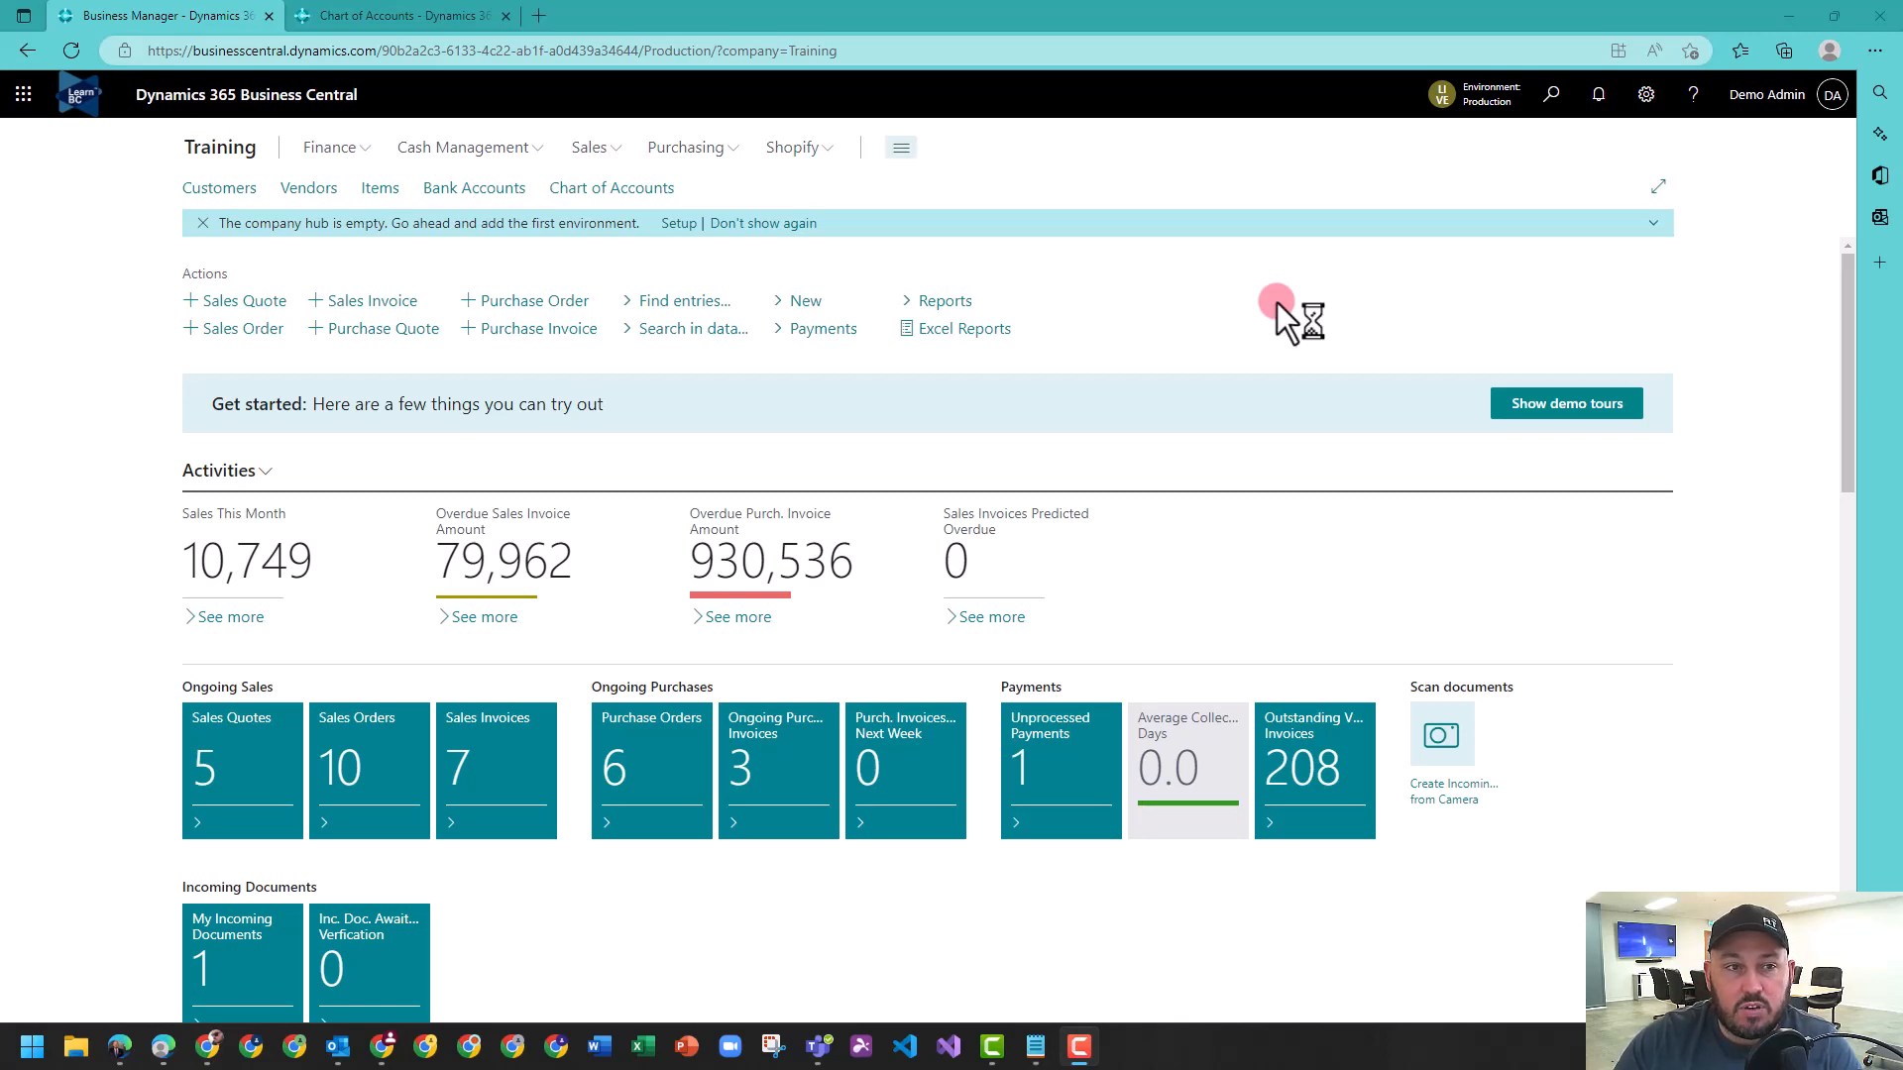
Check GST accounts in the Chart of Accounts, then search 'gst state' to reach GST Statement templates.
{"action": "left_click", "coordinate": [400, 14]}
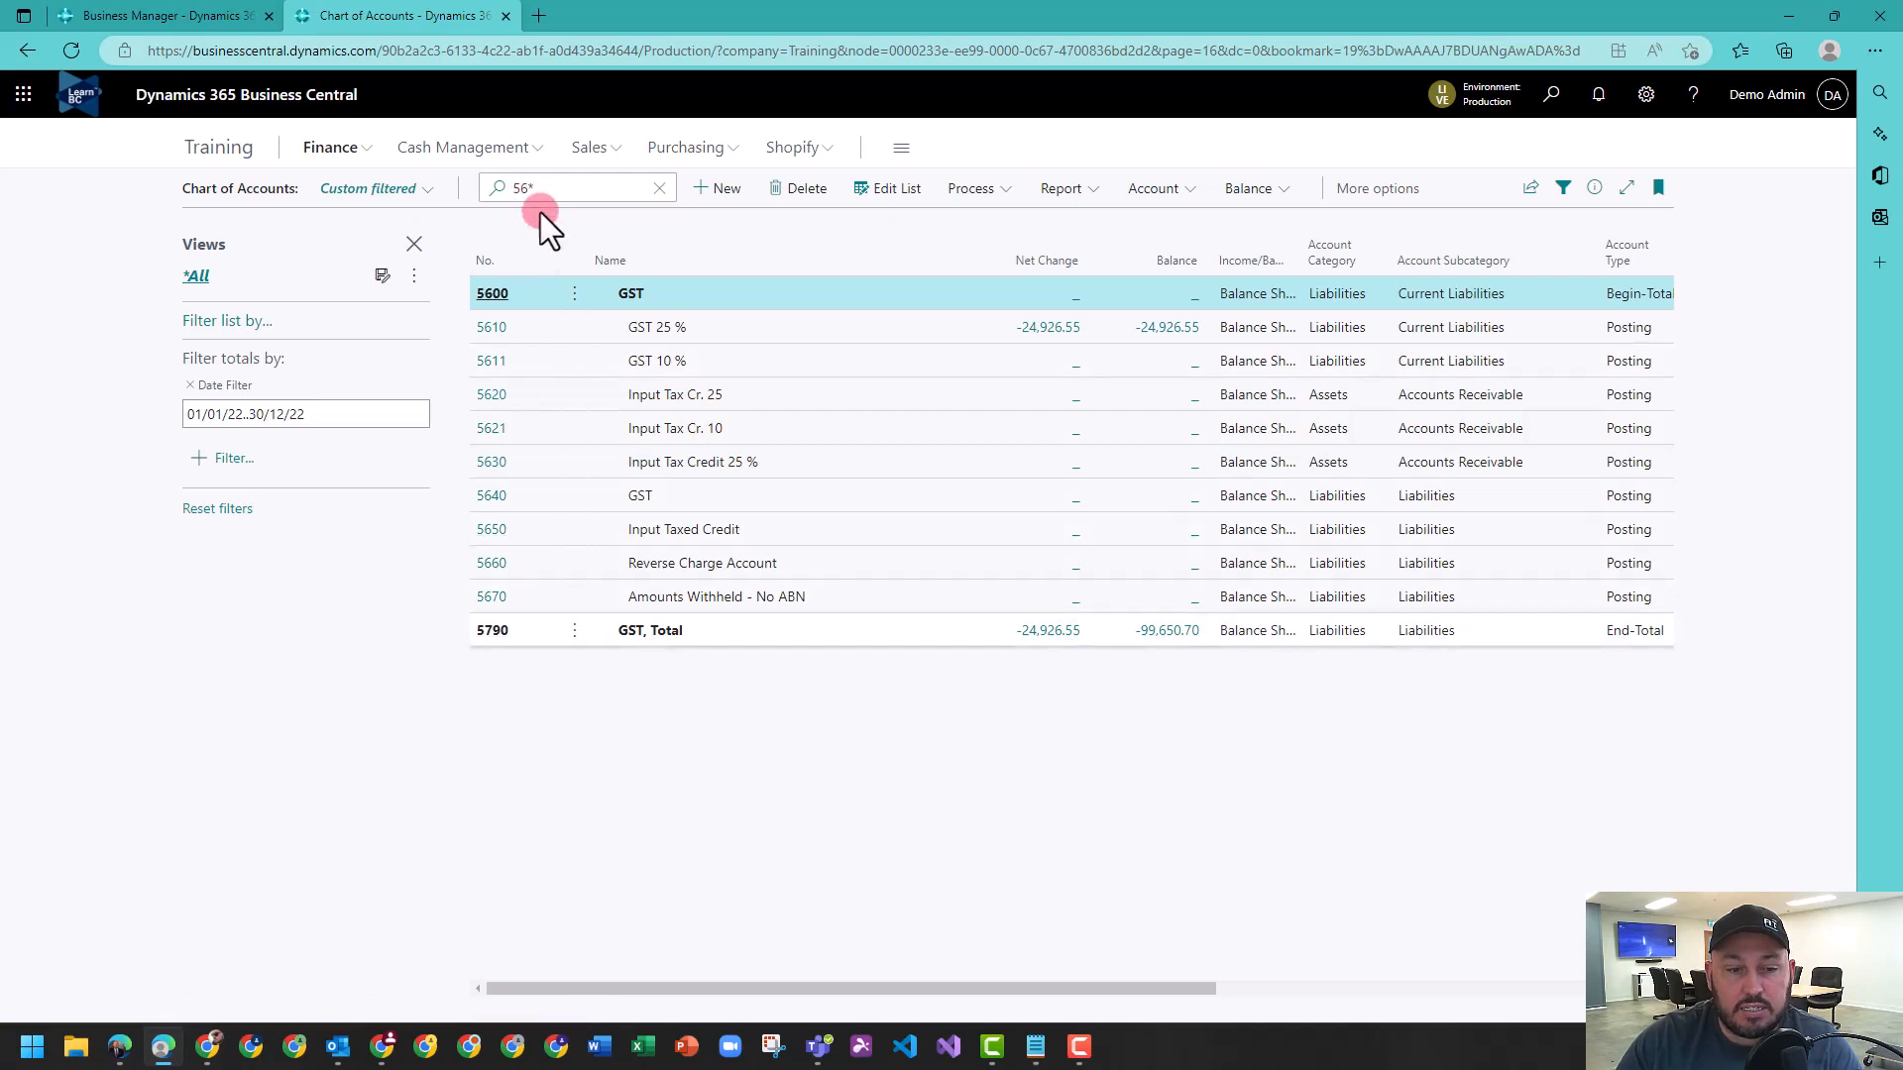
{"action": "mouse_move", "coordinate": [640, 361]}
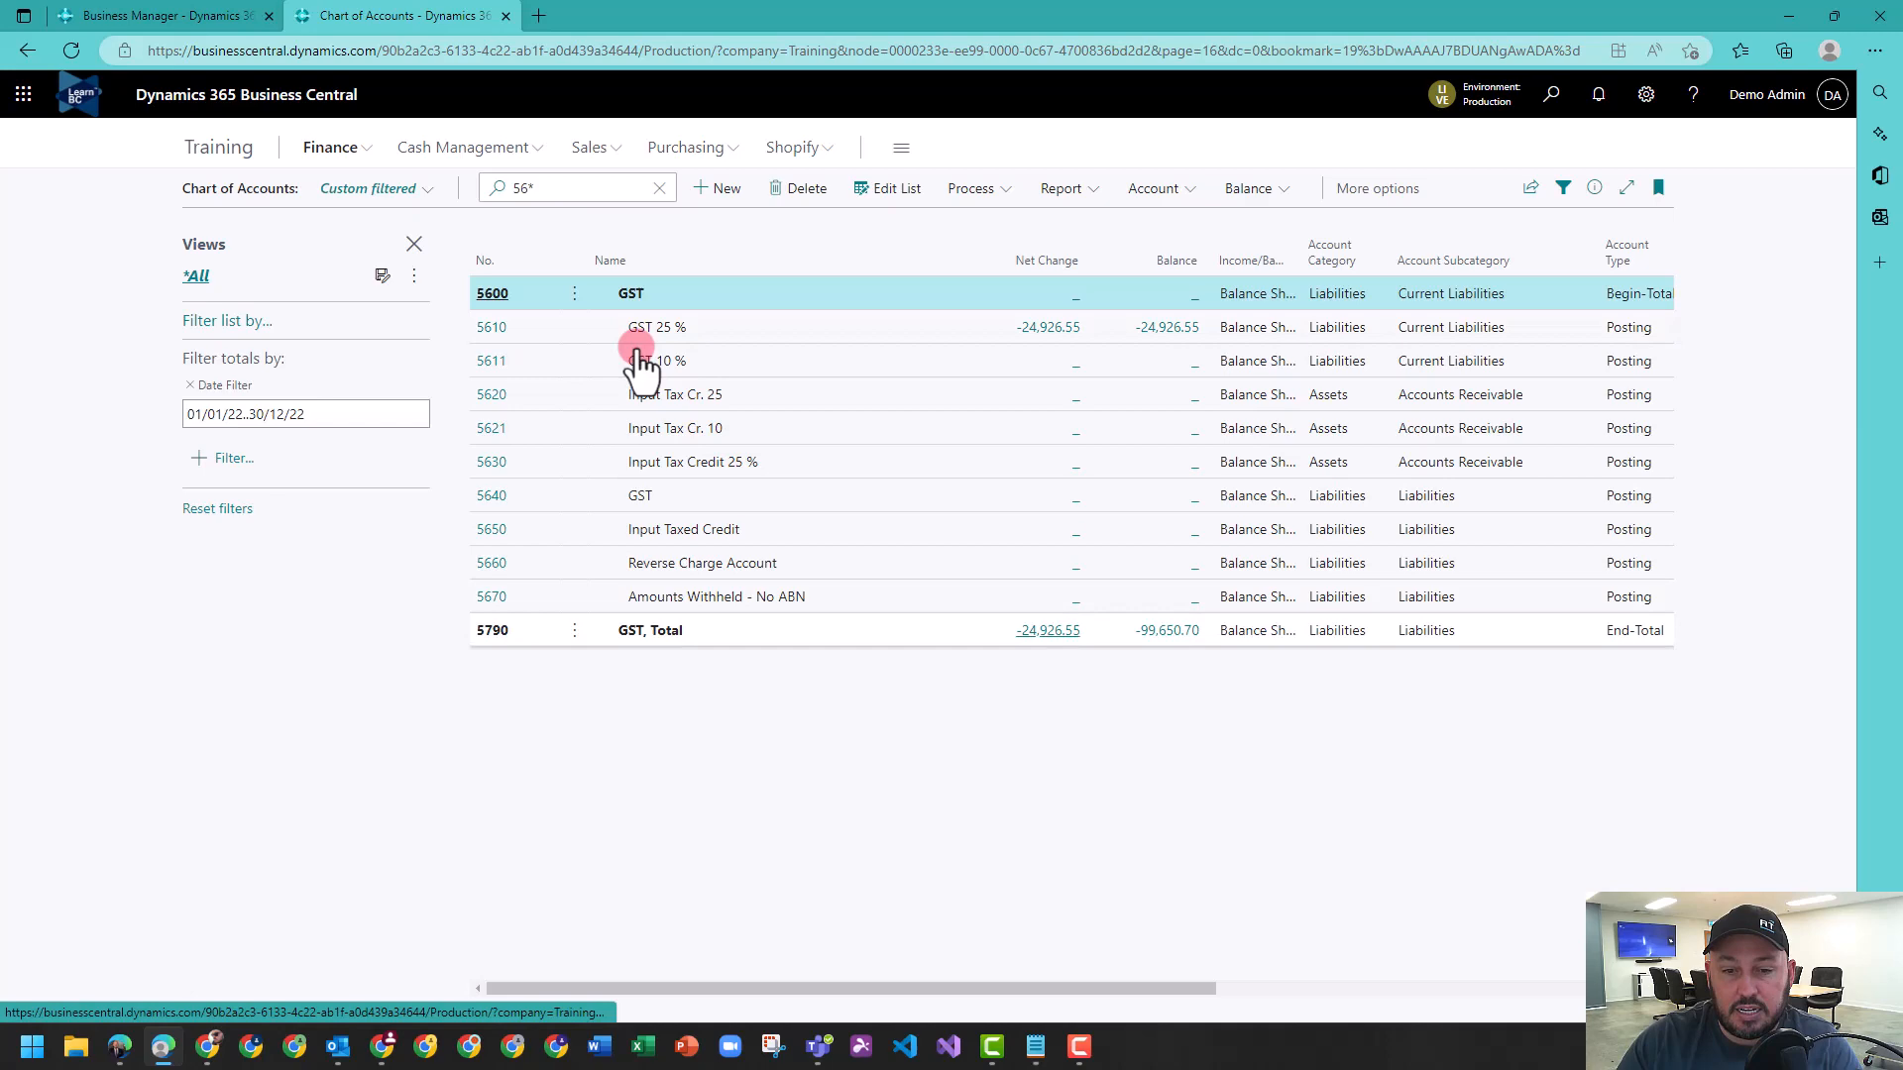
{"action": "left_click", "coordinate": [159, 14]}
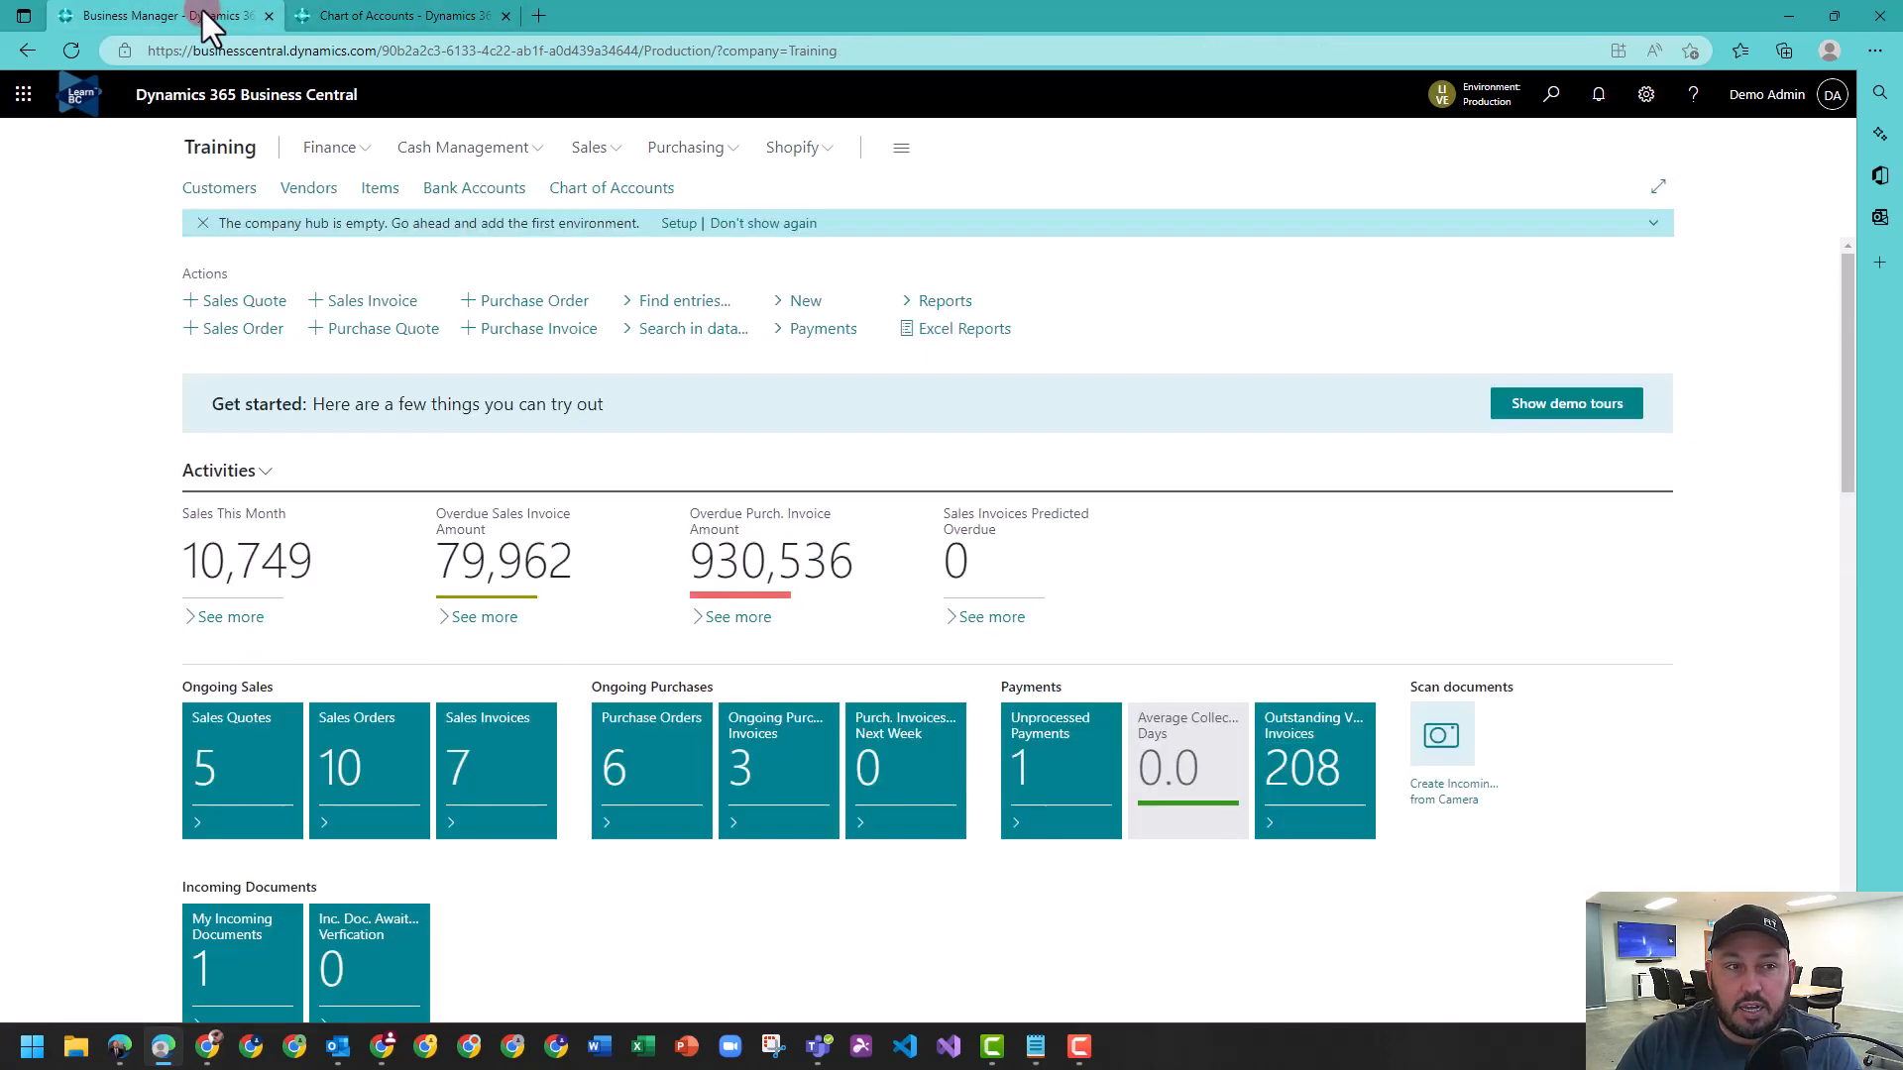
{"action": "left_click", "coordinate": [1551, 95]}
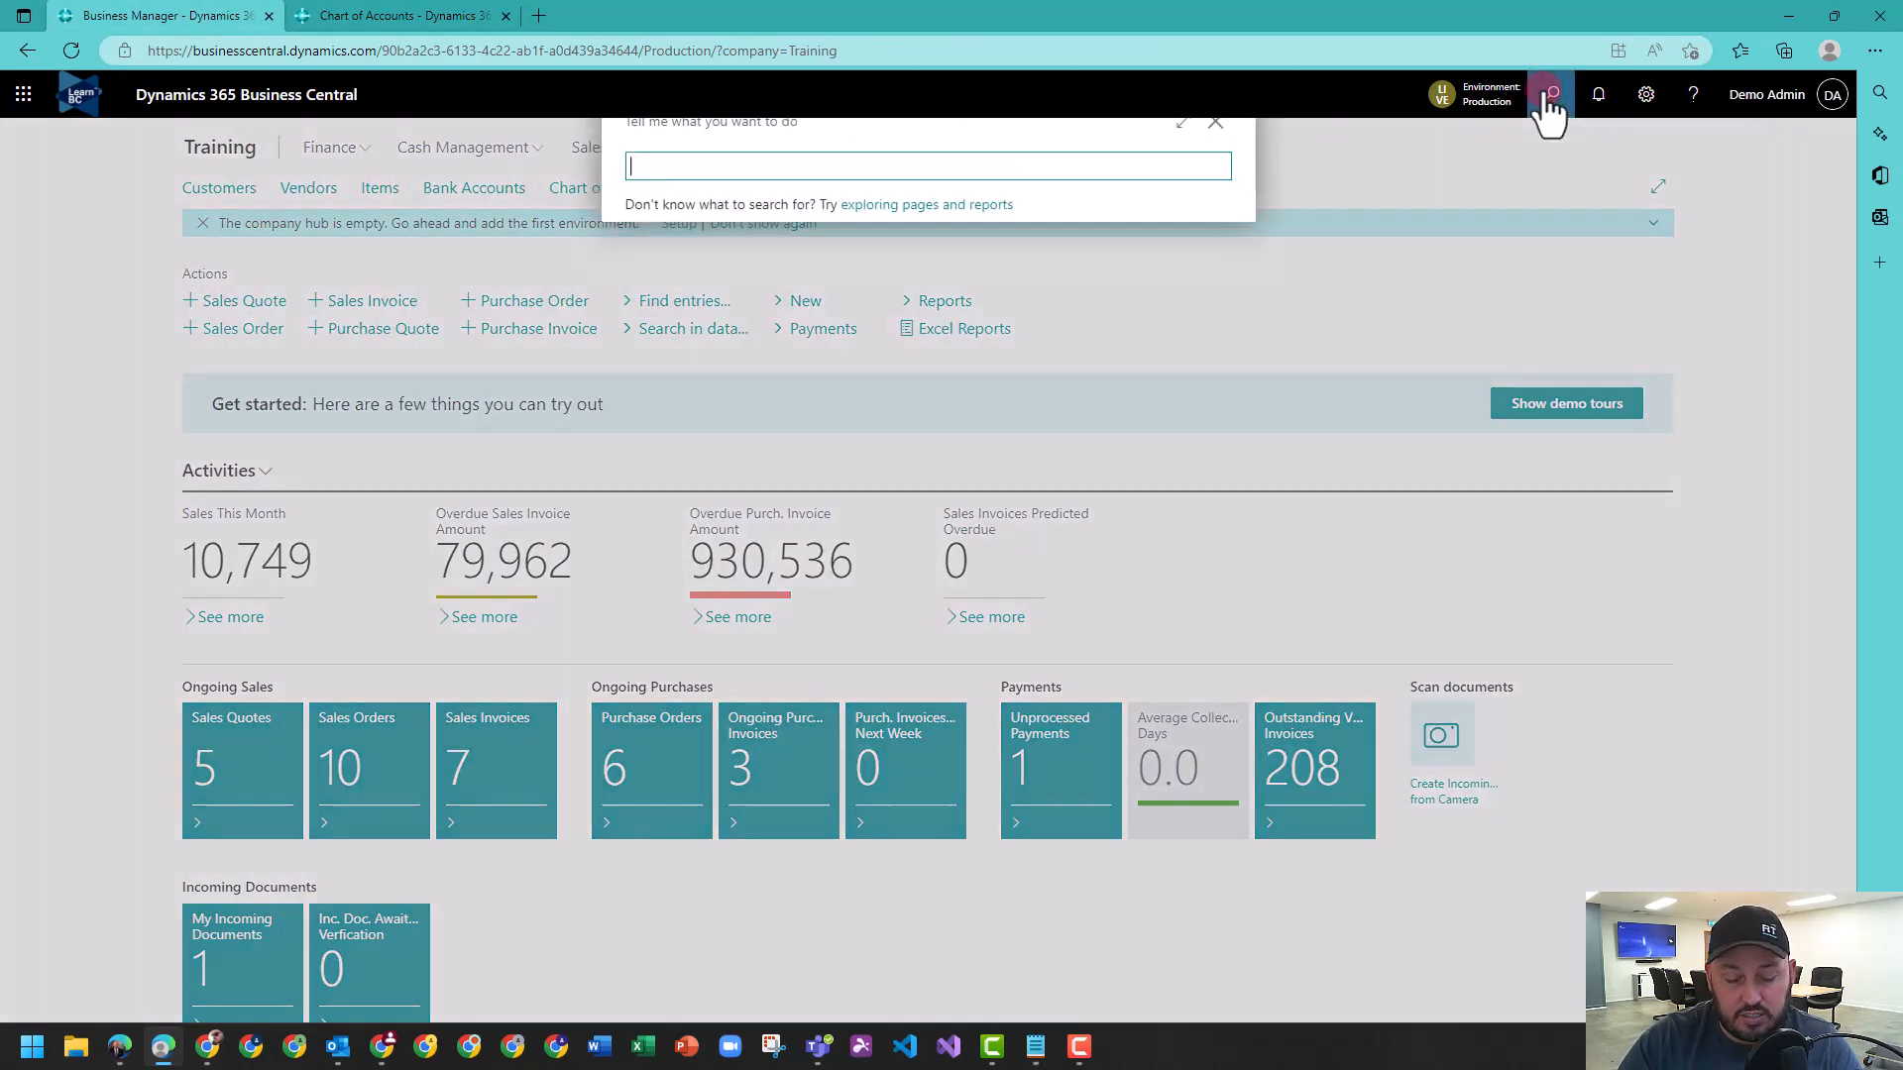
{"action": "type", "text": "gst state"}
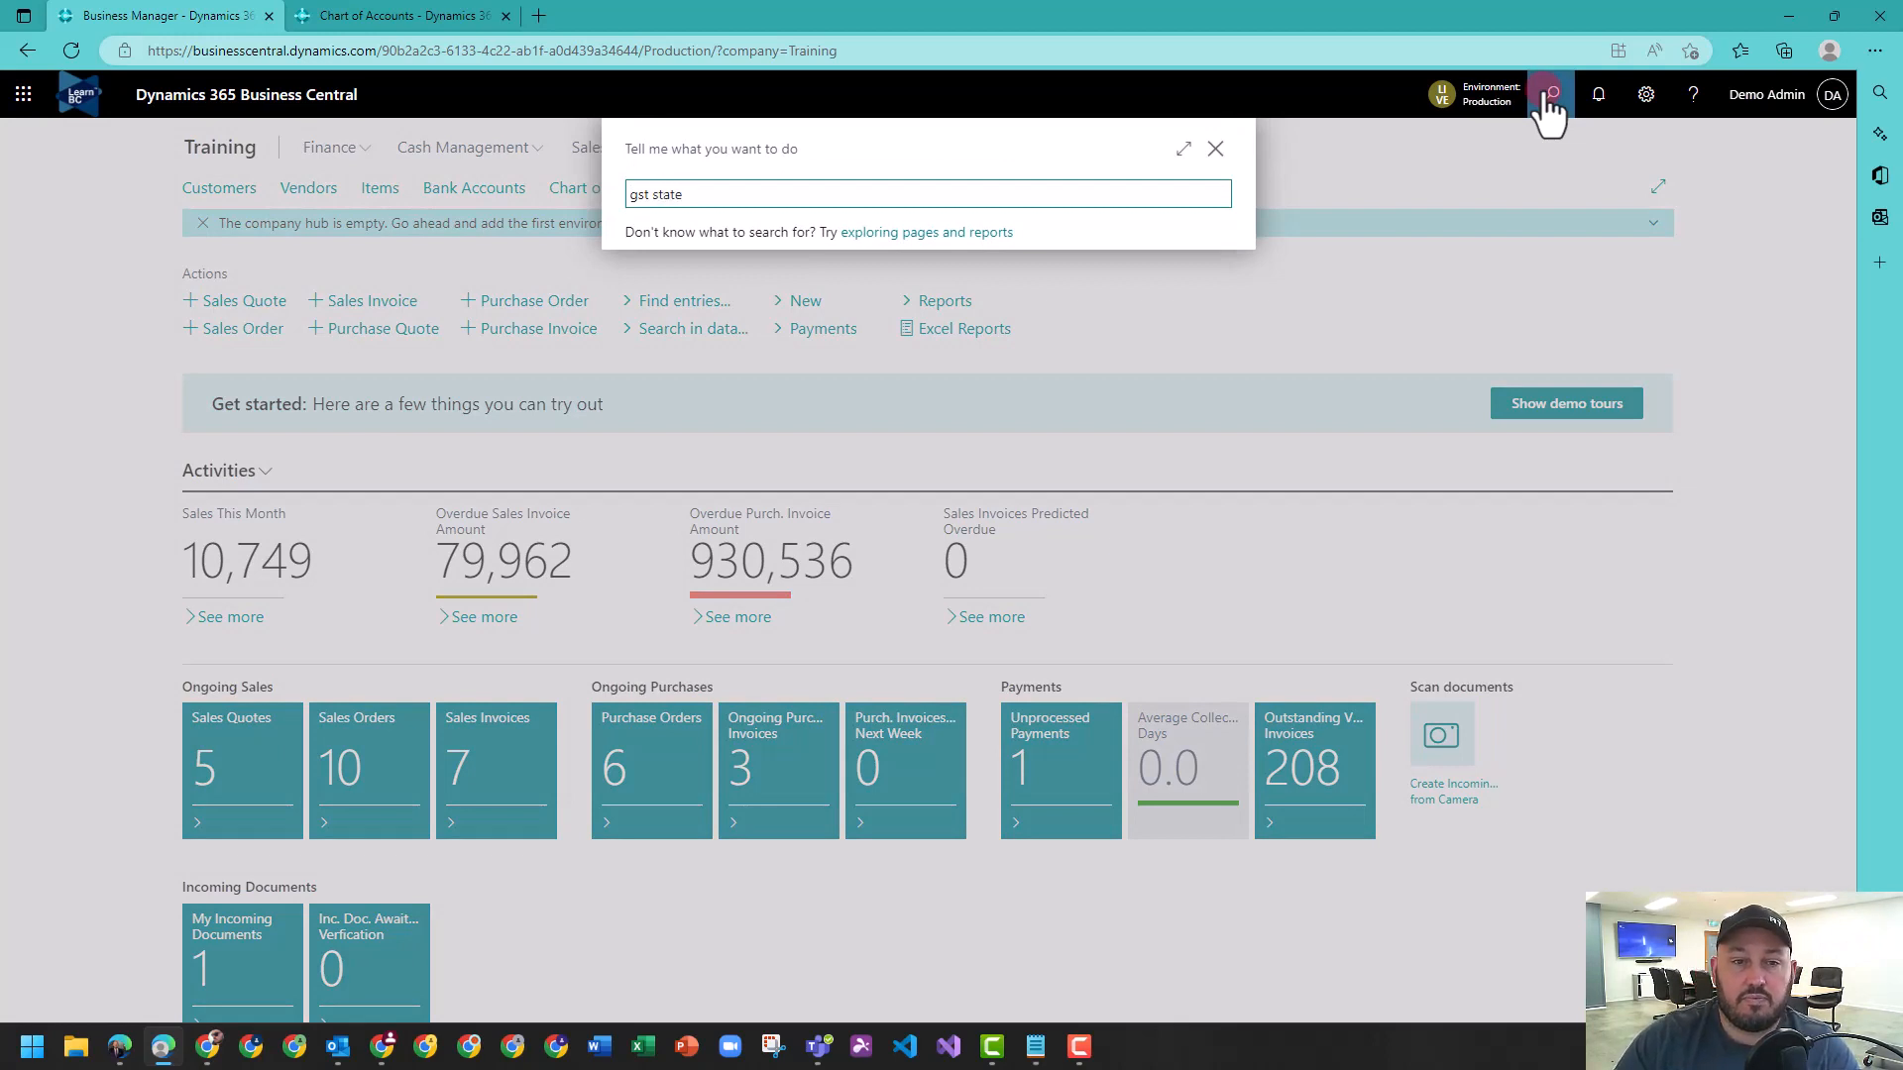
{"action": "type", "text": "gst state"}
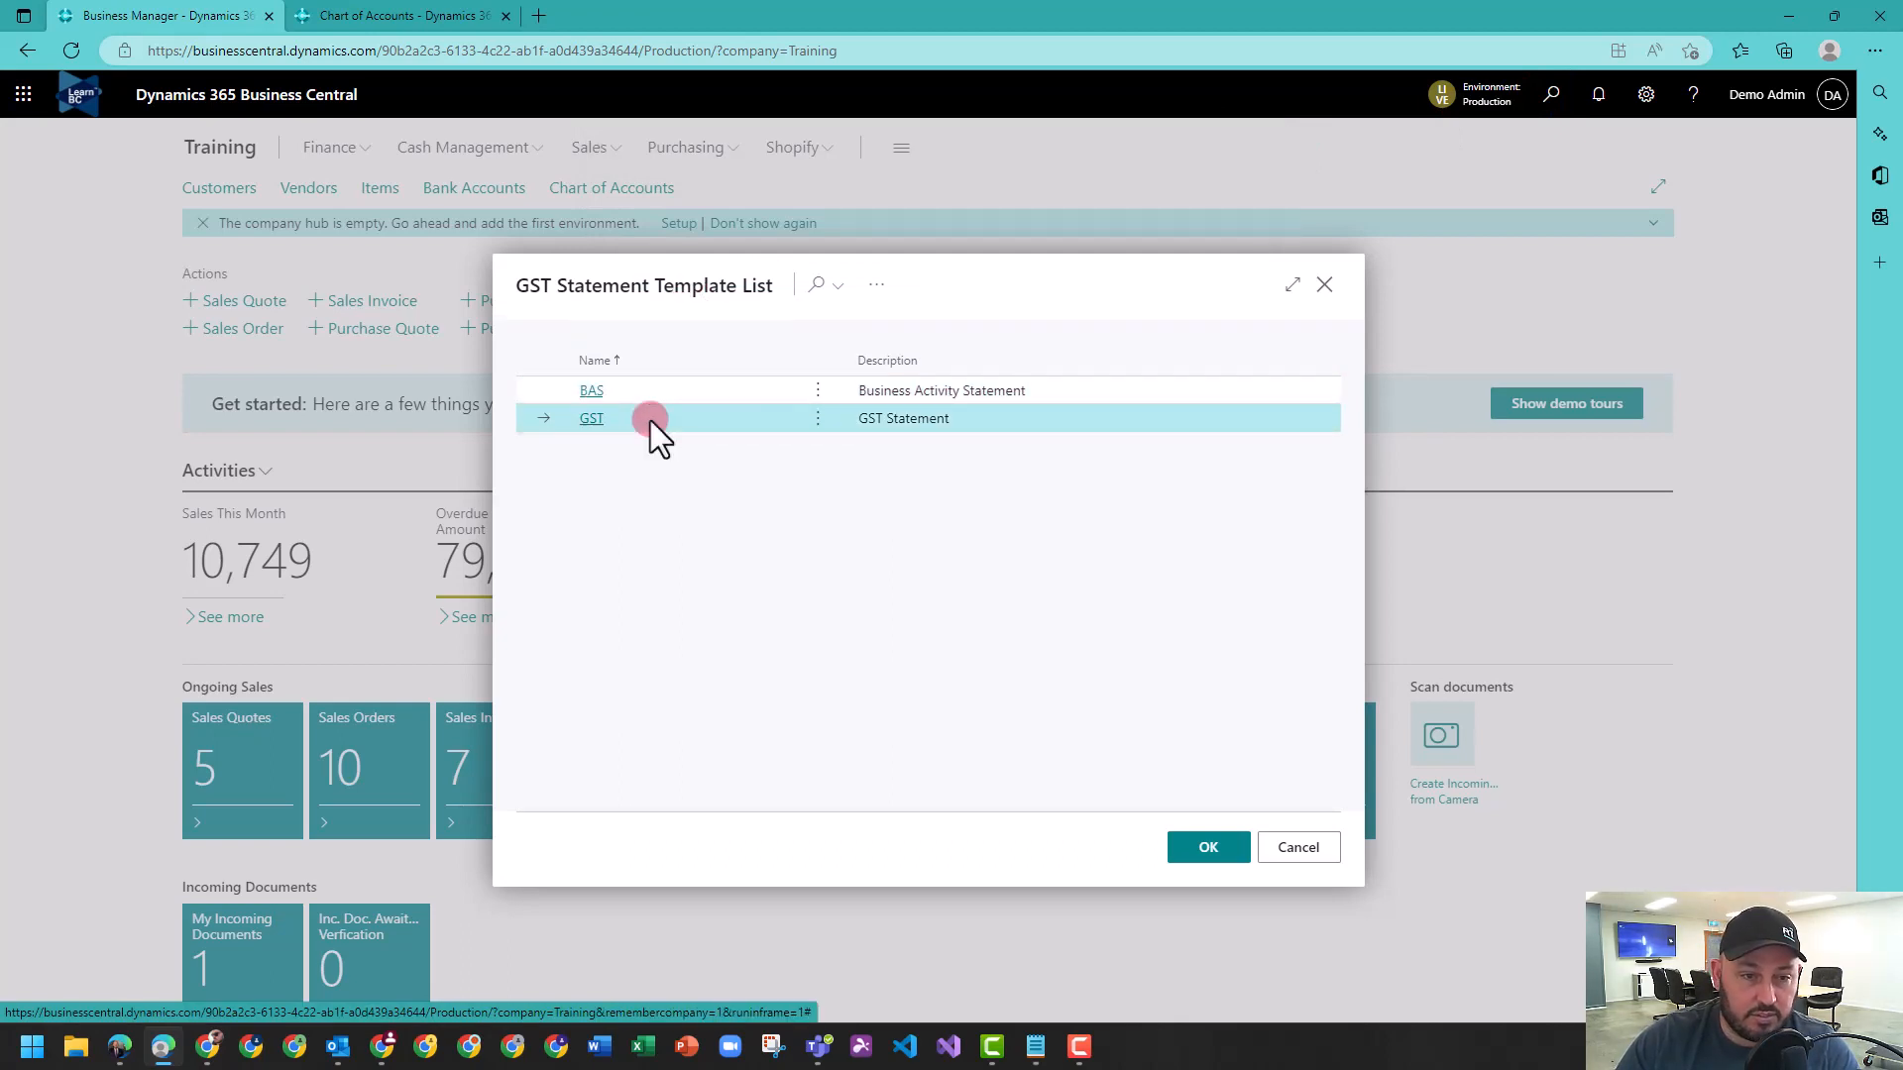
Choose the GST template, look through the DEFAULT statement lines and launch Preview.
{"action": "left_click", "coordinate": [1208, 846]}
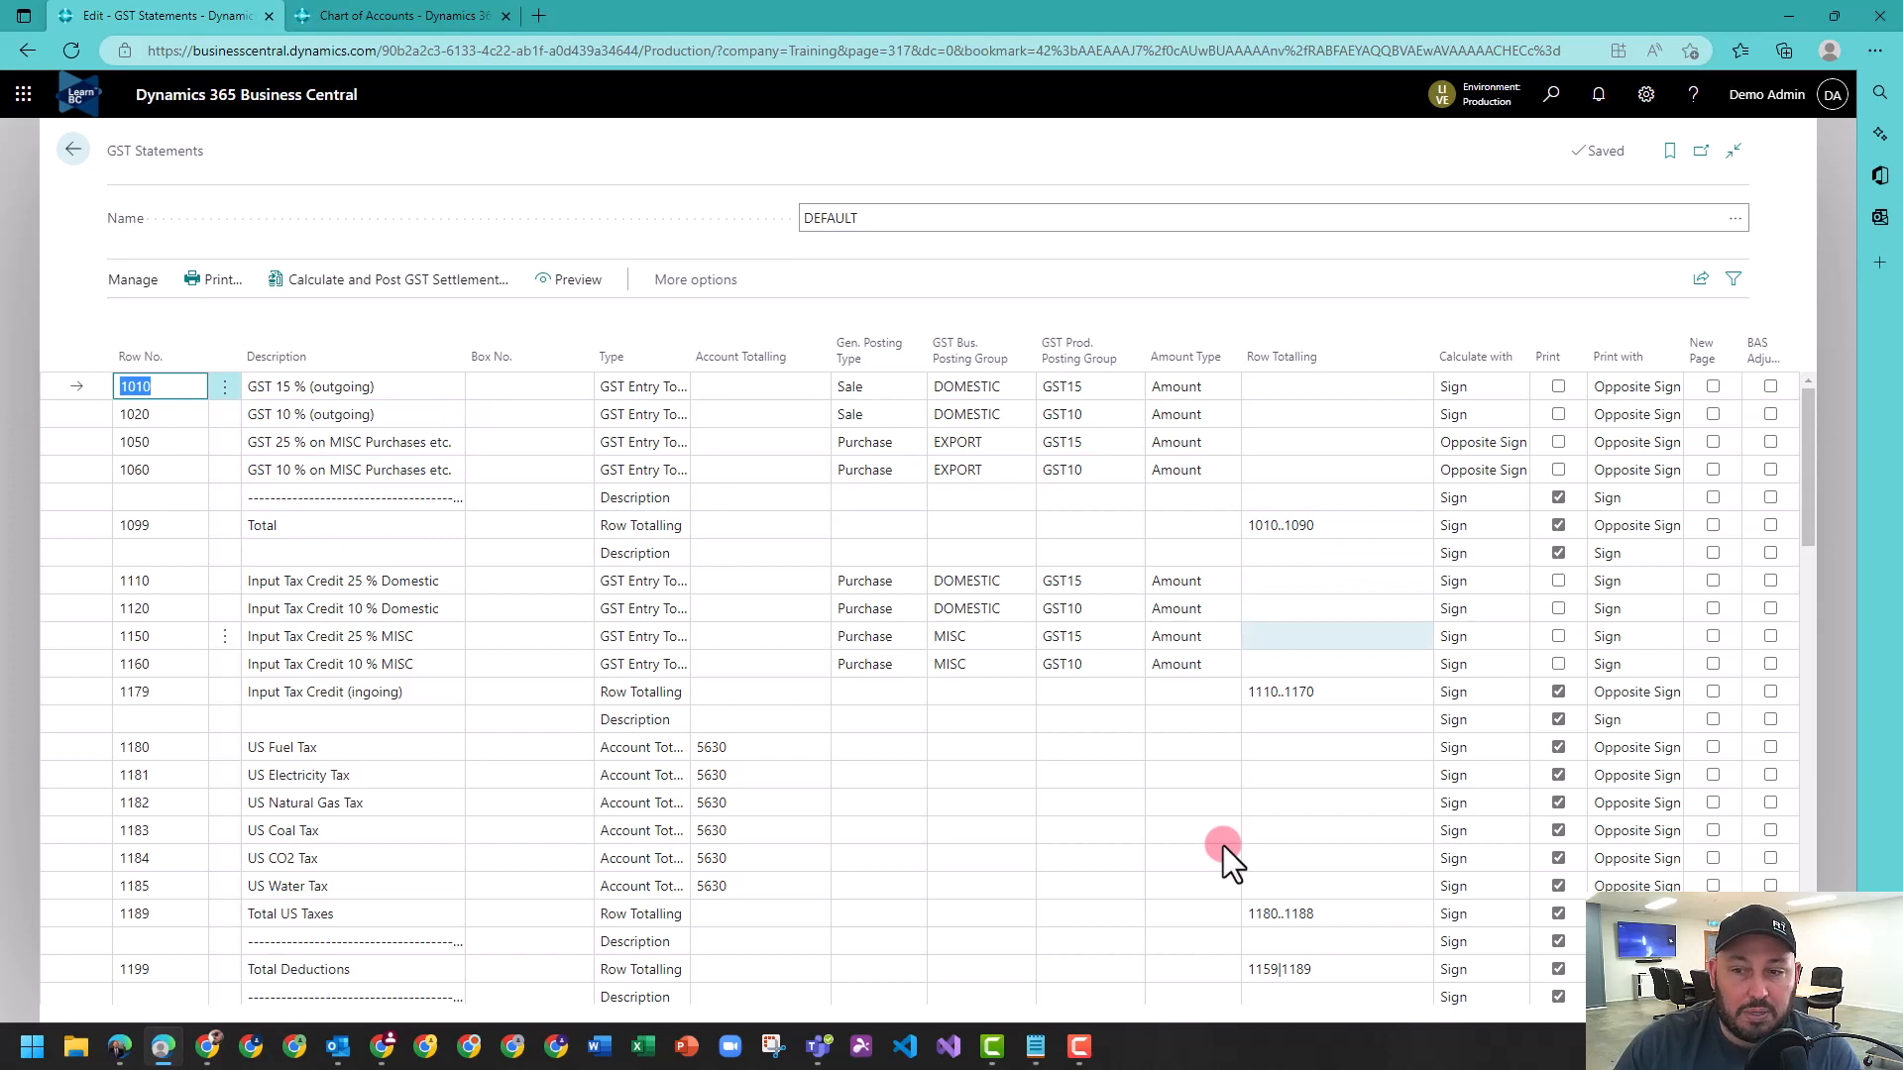
{"action": "scroll", "scroll_direction": "down", "scroll_amount": 3}
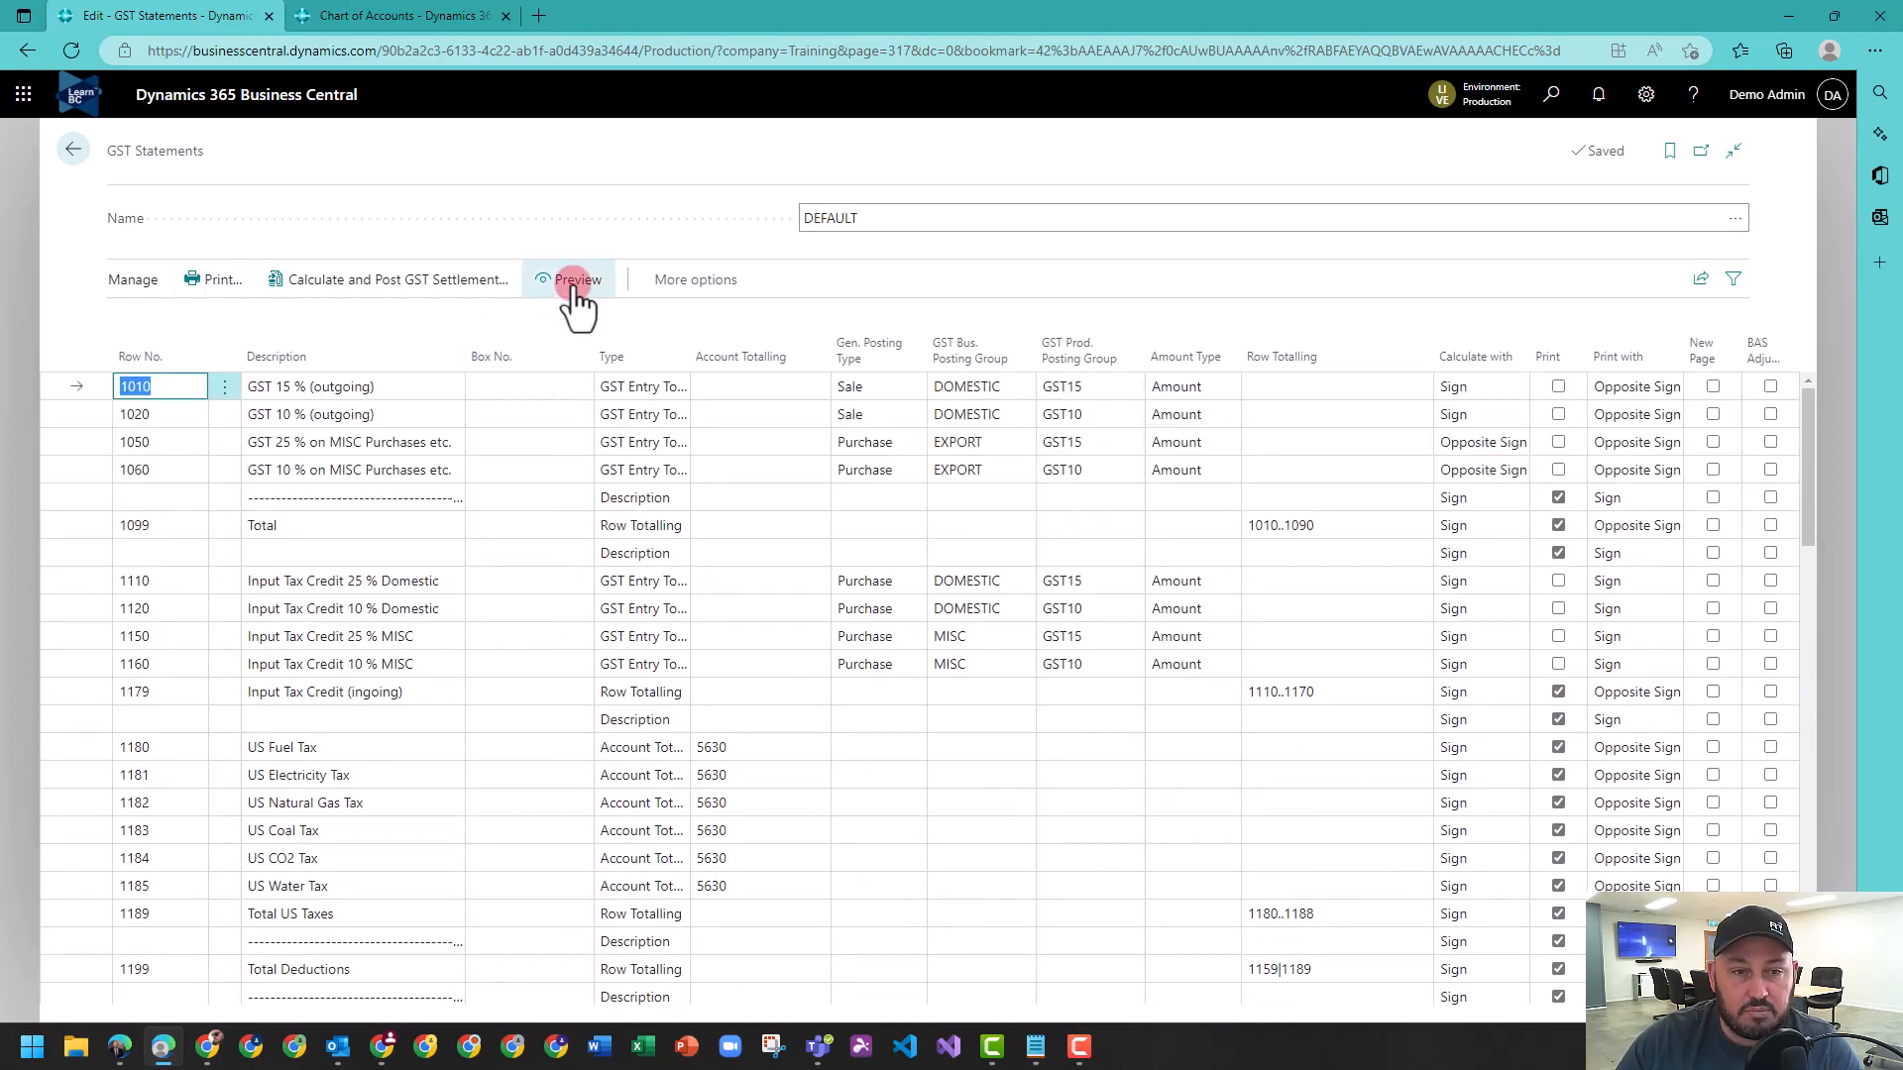
{"action": "left_click", "coordinate": [575, 280]}
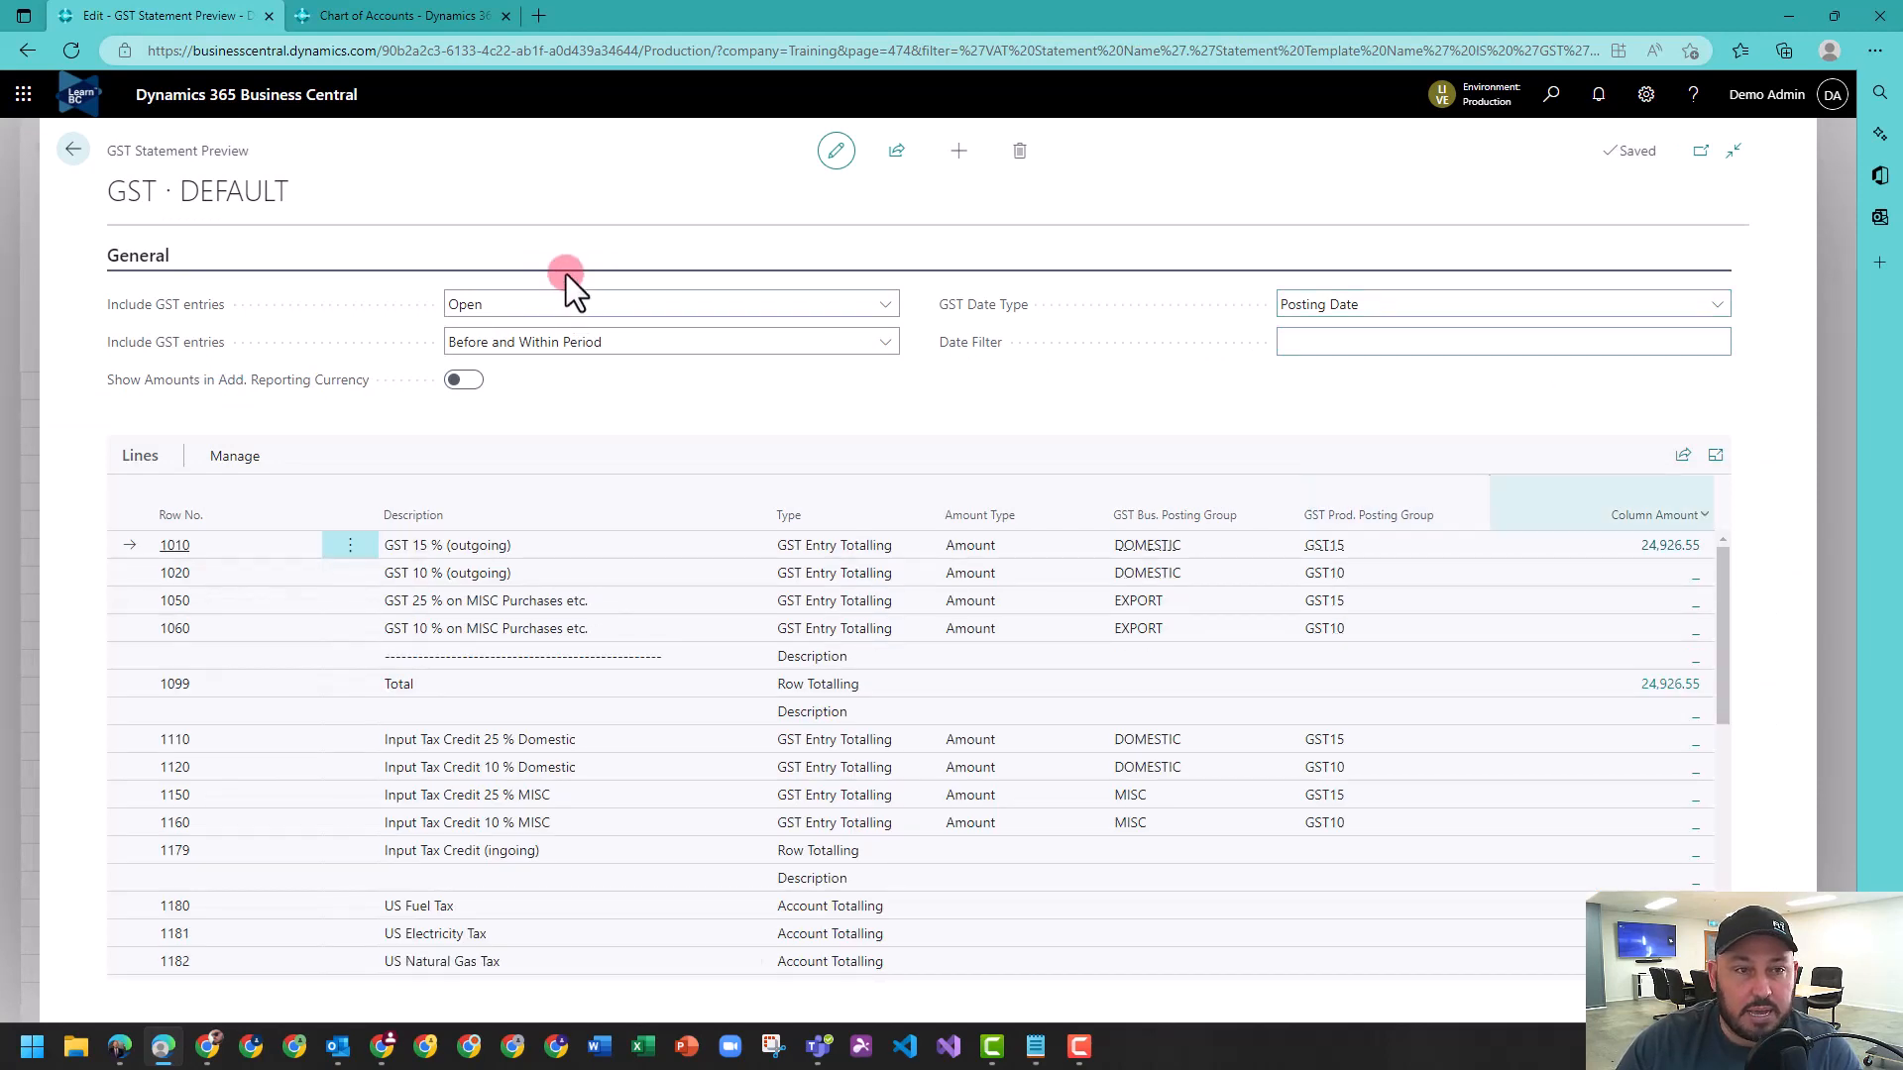
Match the Chart of Accounts period by entering Date Filter 01/01/22..30/12/22 on the preview.
{"action": "left_click", "coordinate": [401, 14]}
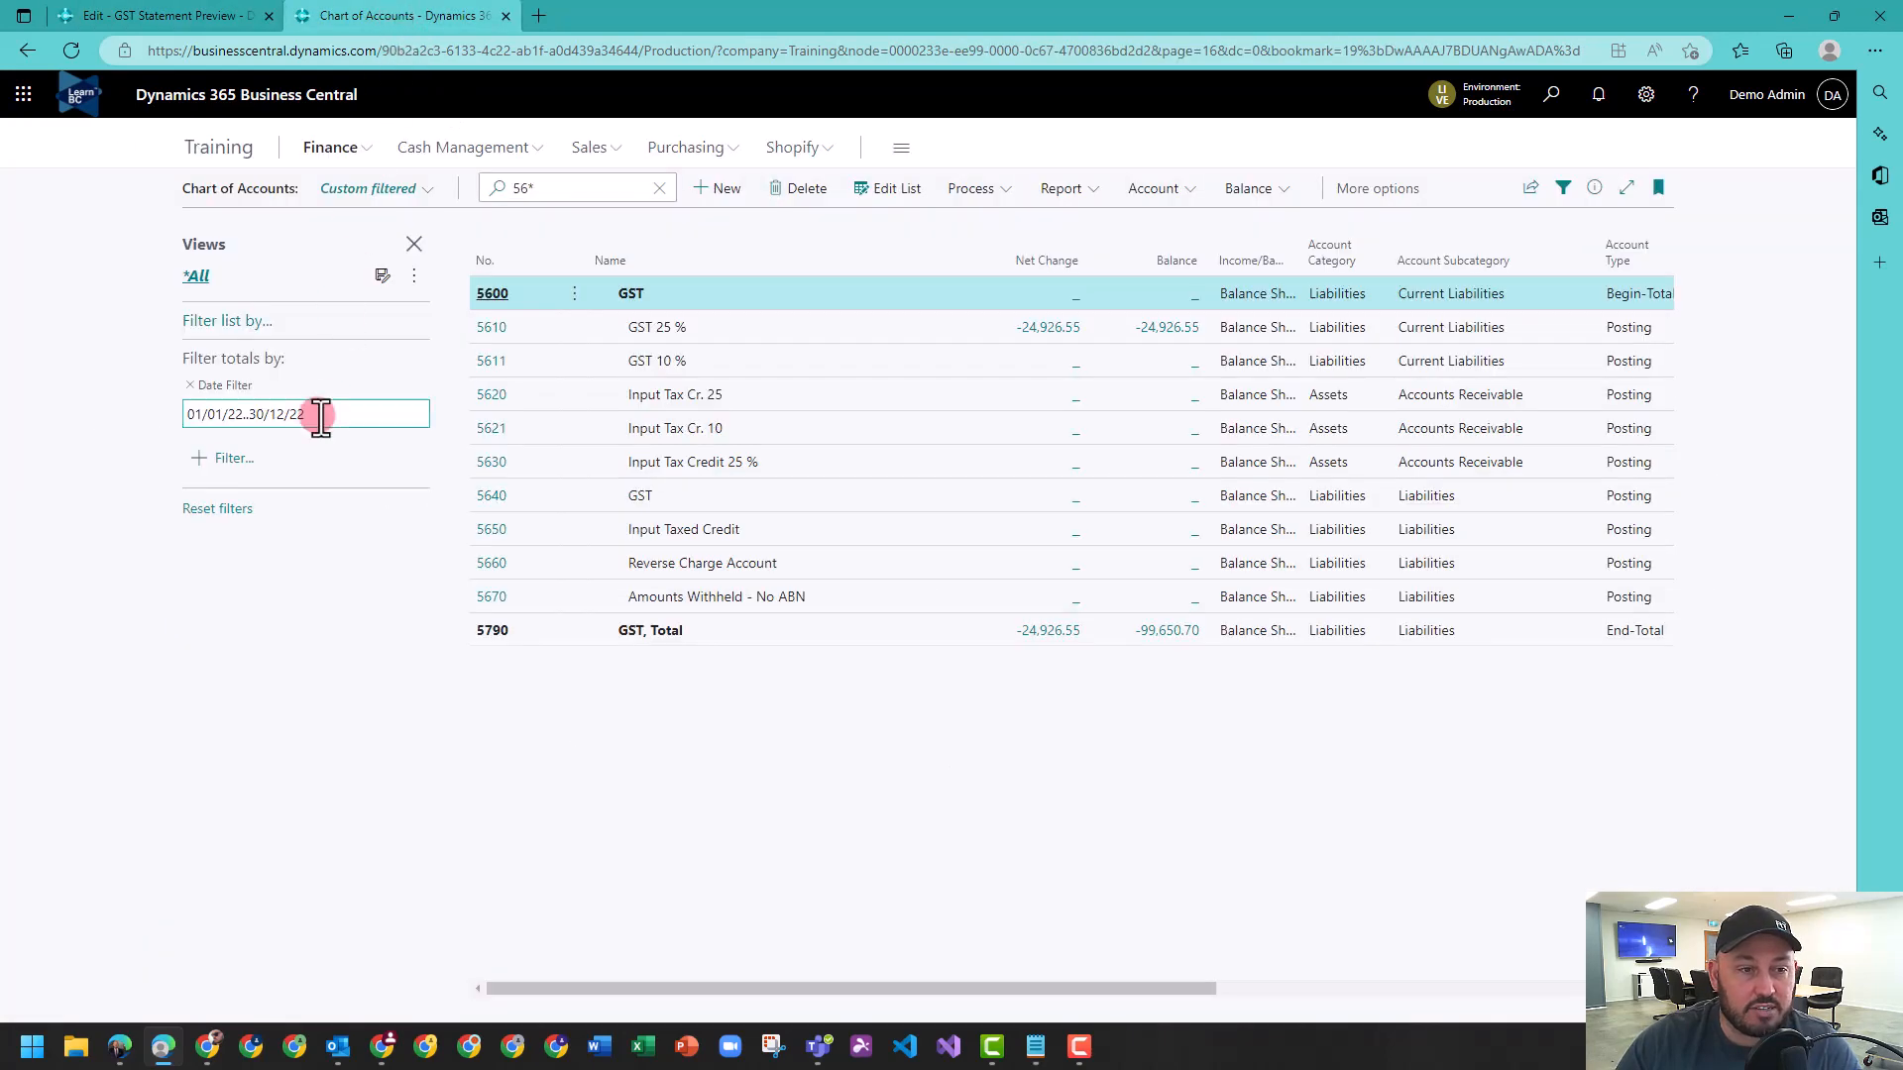
{"action": "left_click", "coordinate": [158, 14]}
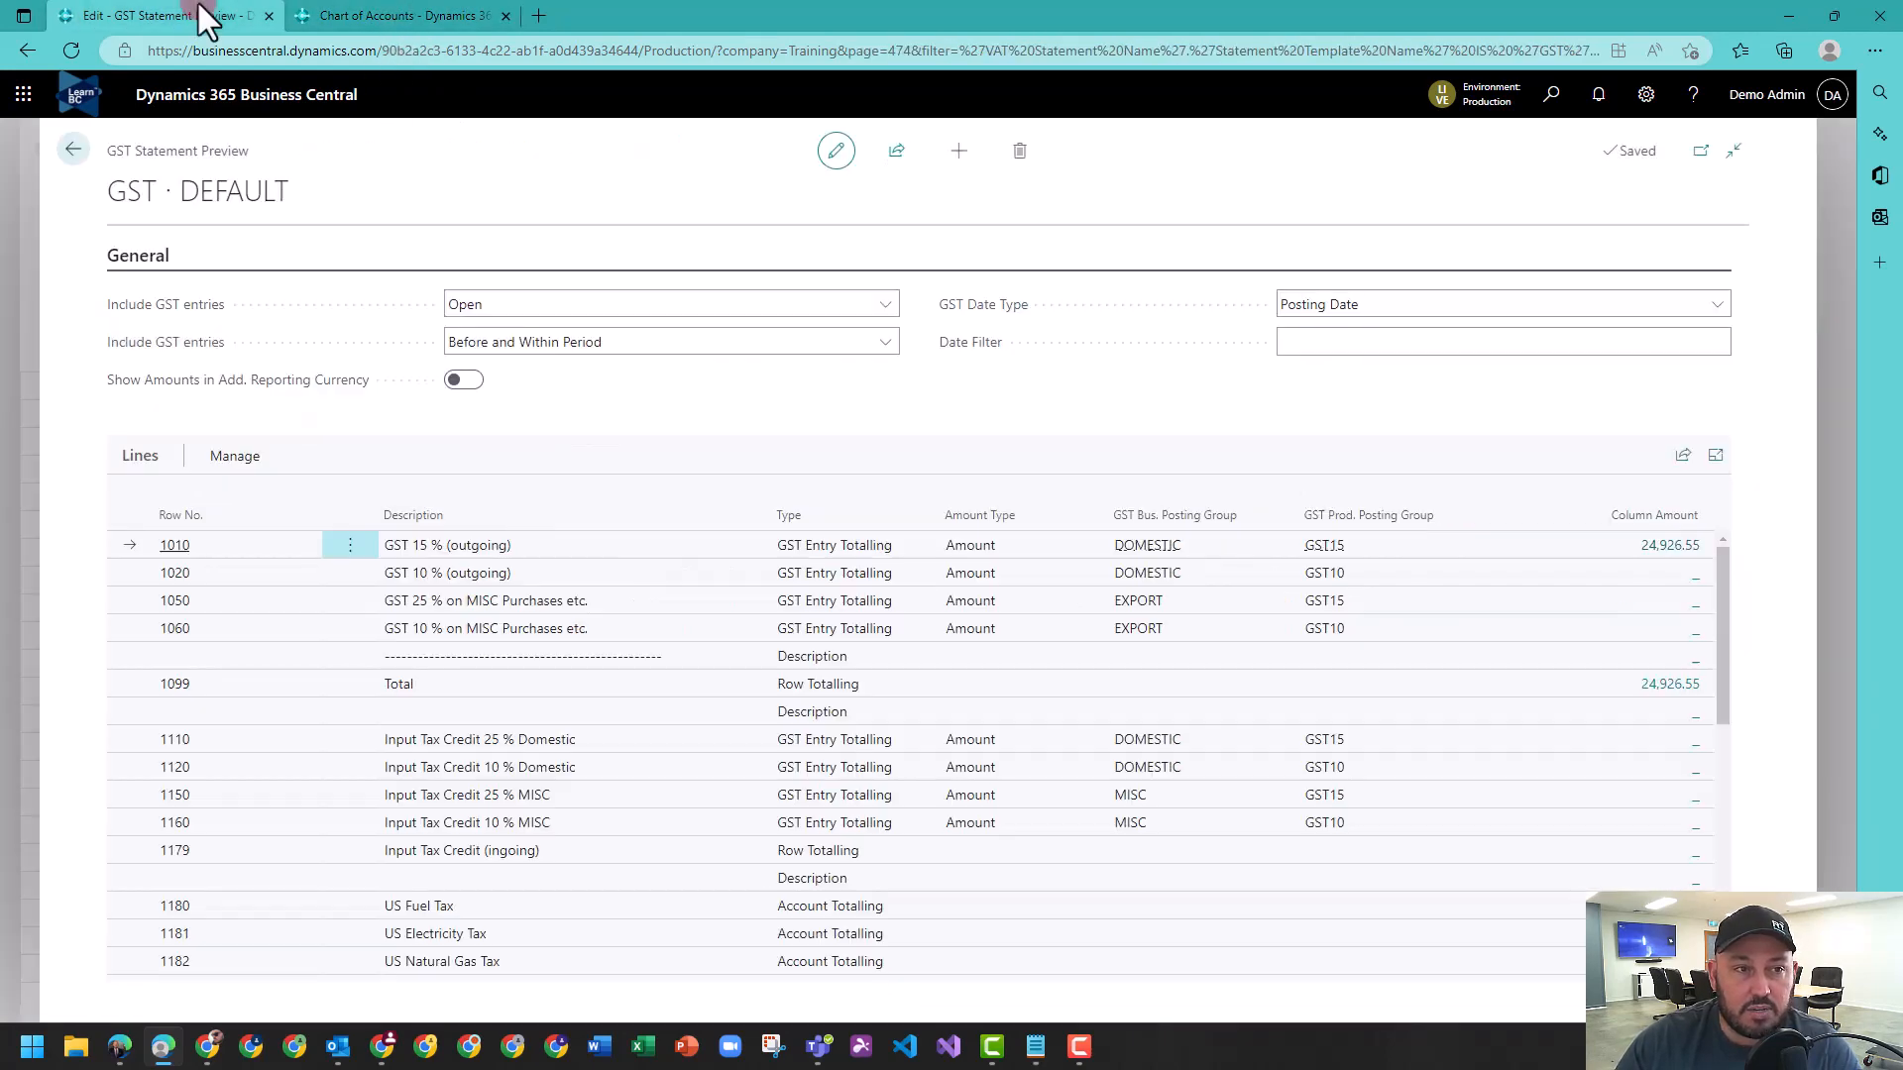
{"action": "type", "text": "01/01/22..30/12/22"}
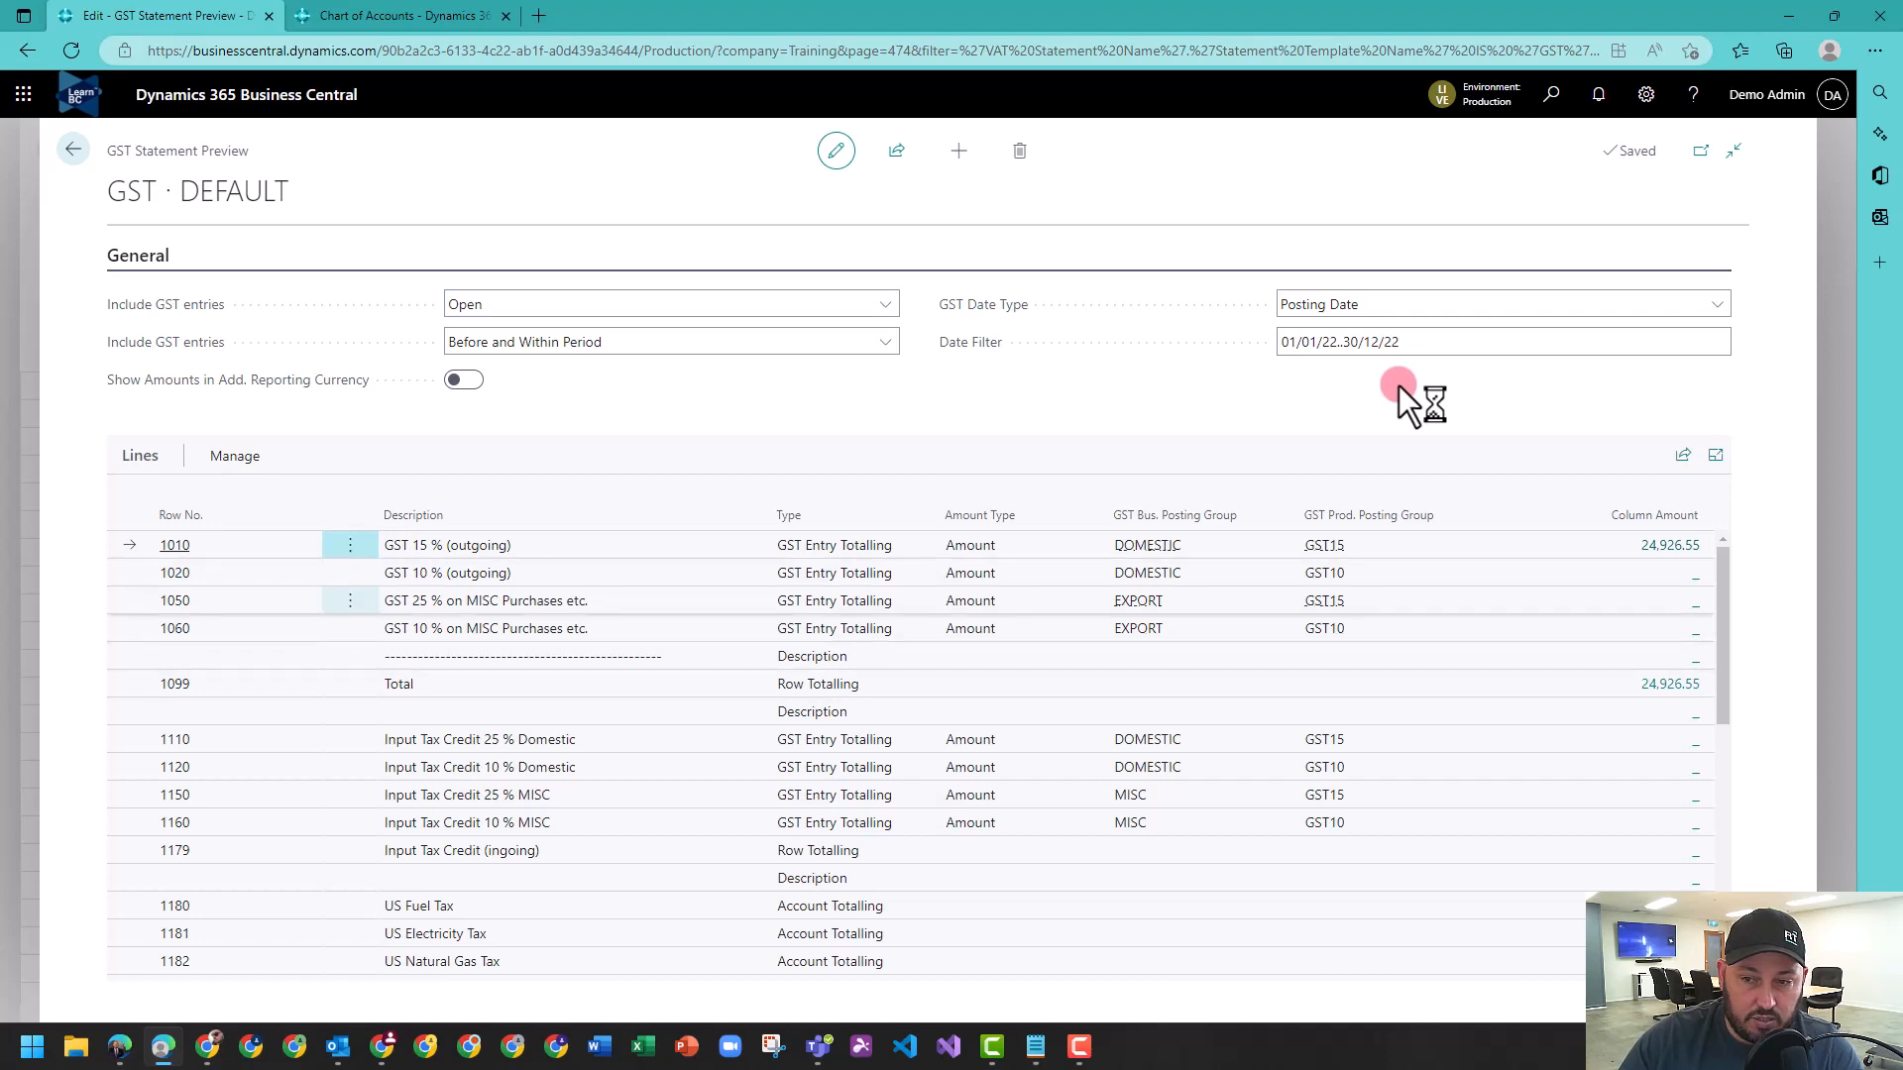
{"action": "scroll", "scroll_direction": "down", "scroll_amount": 3}
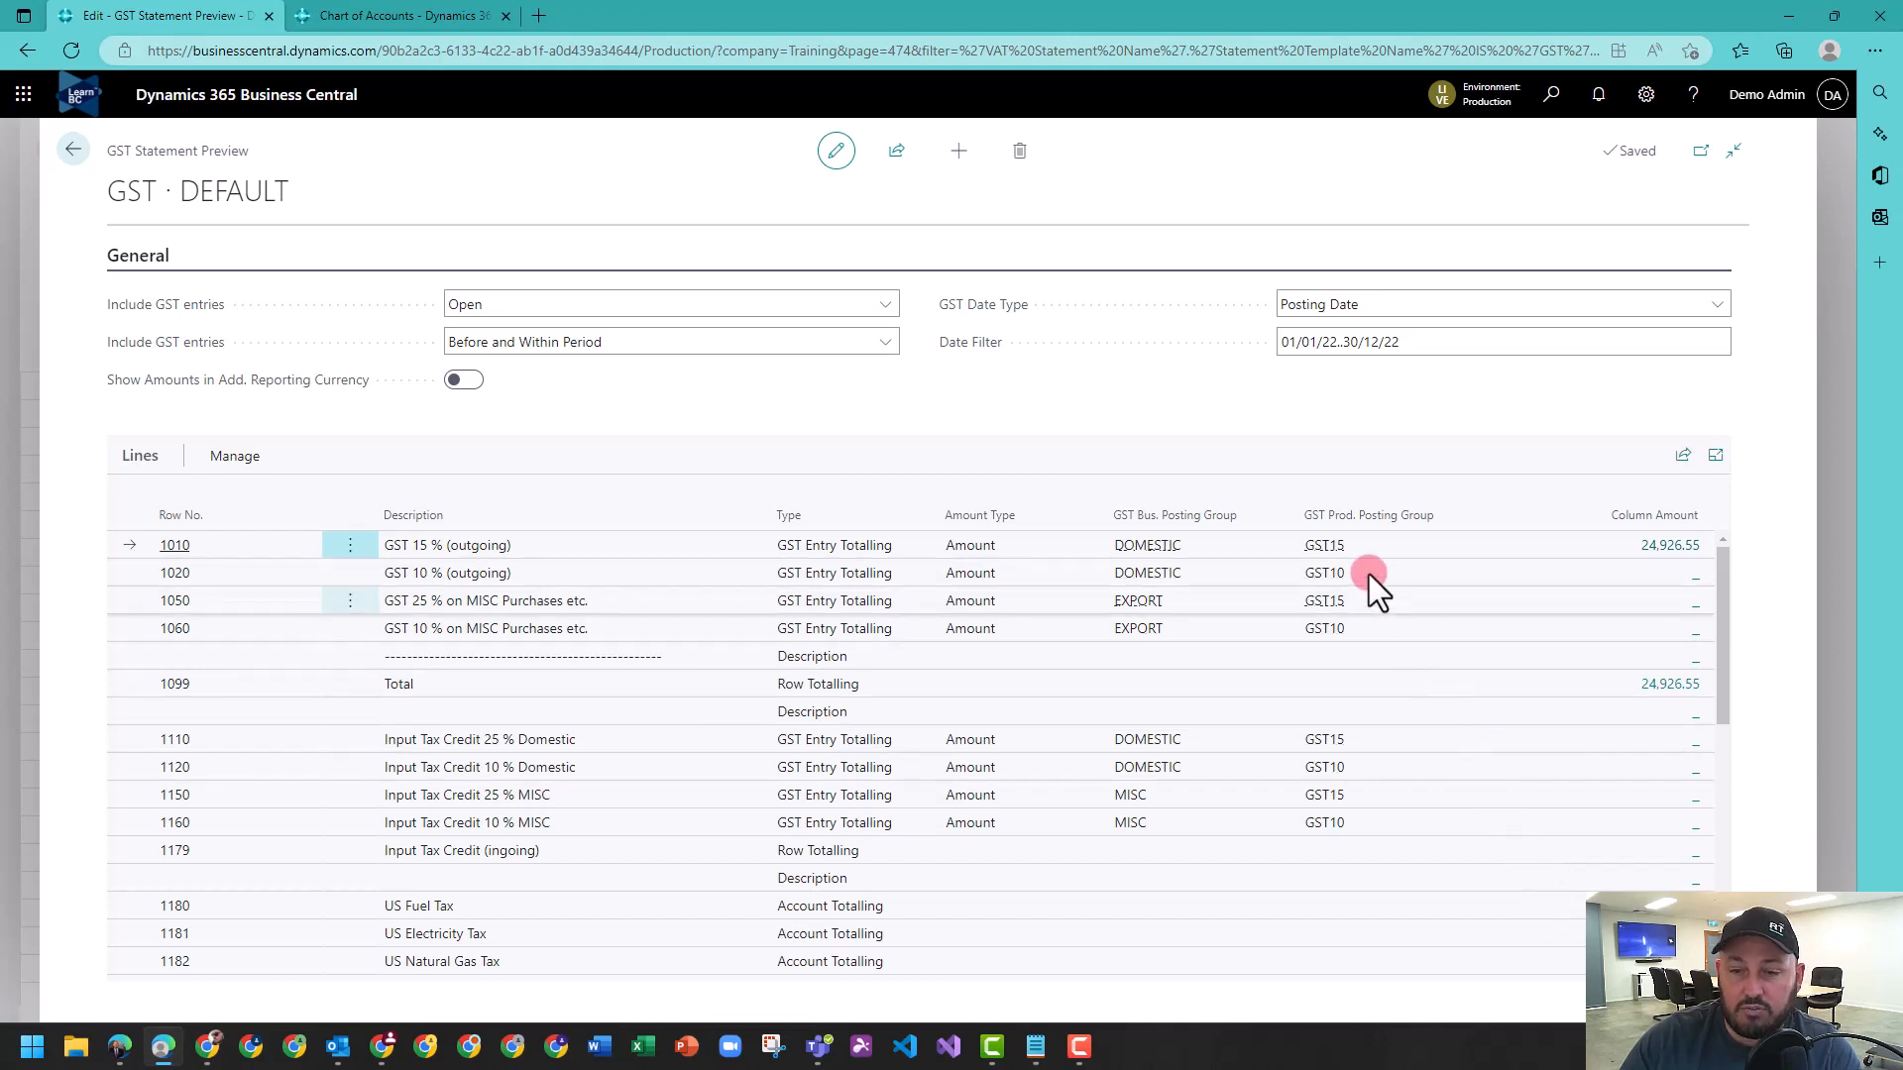
{"action": "left_click", "coordinate": [1322, 573]}
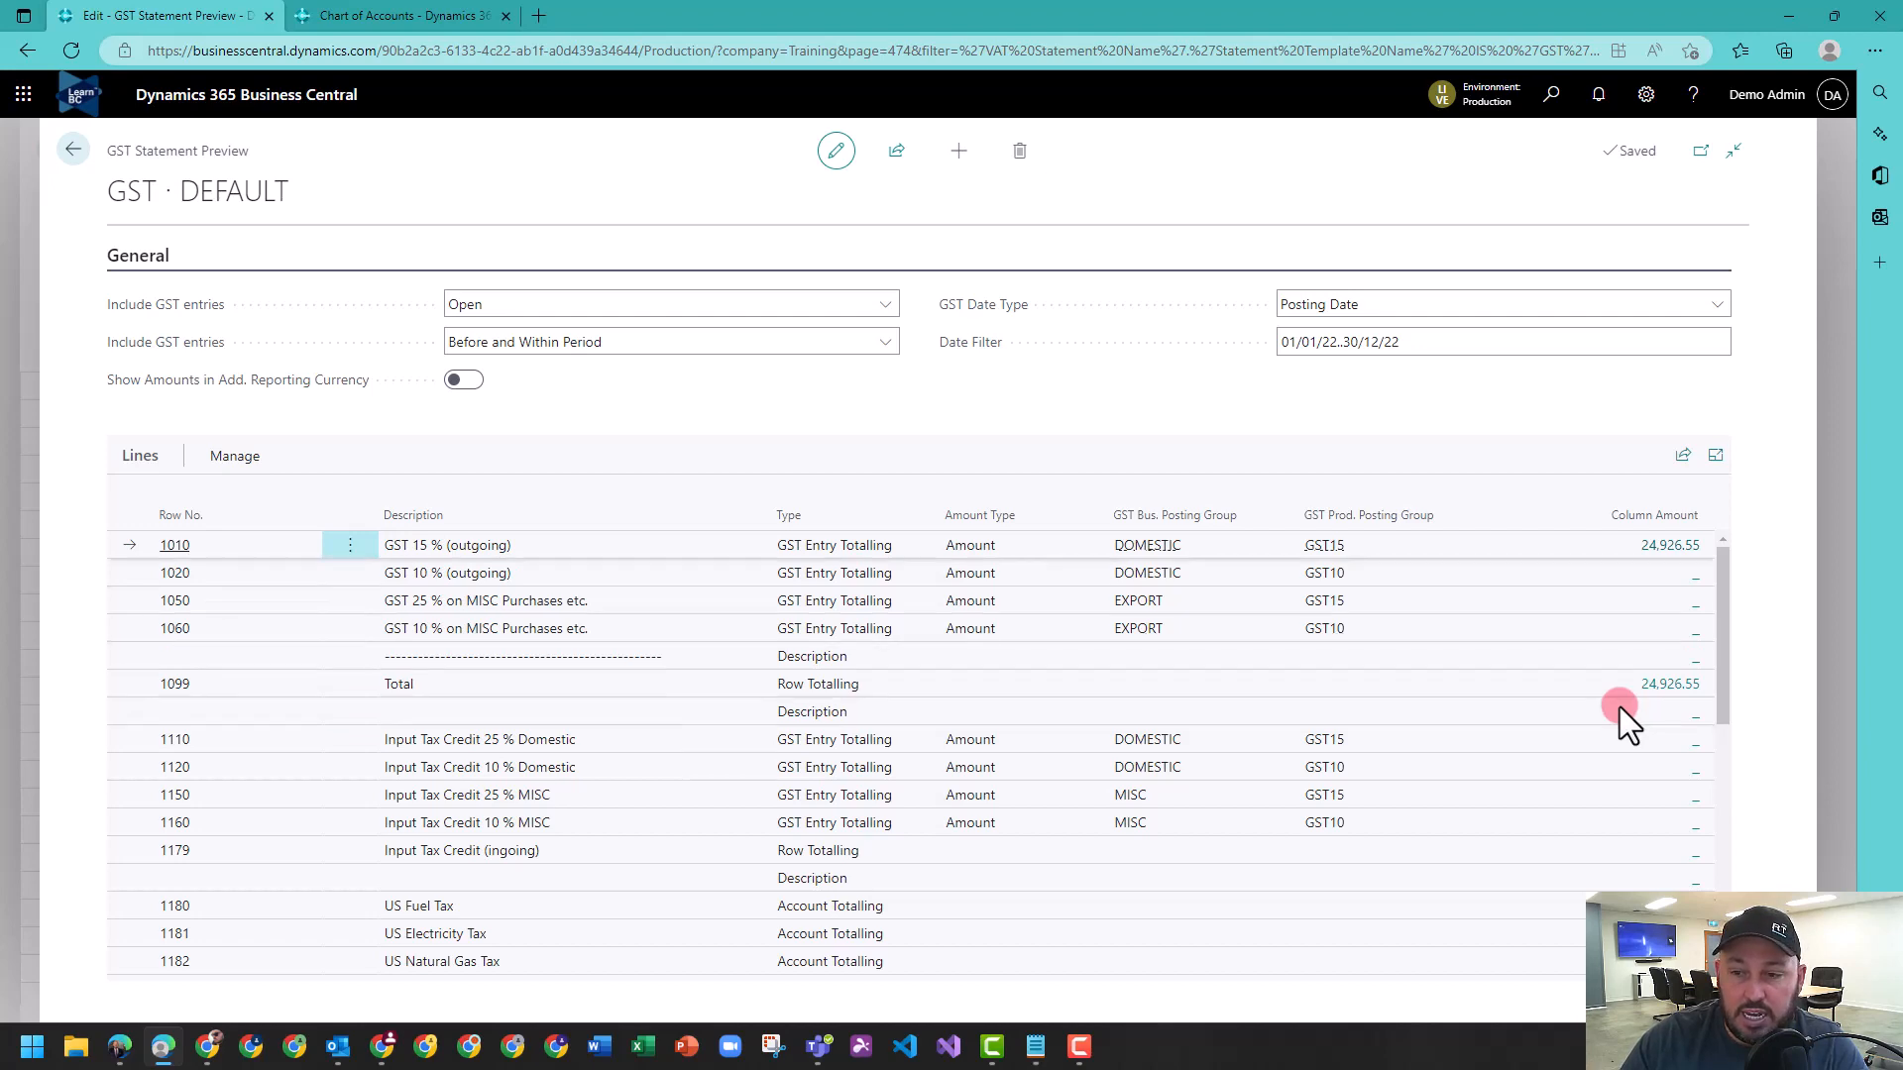
{"action": "left_click", "coordinate": [1669, 545]}
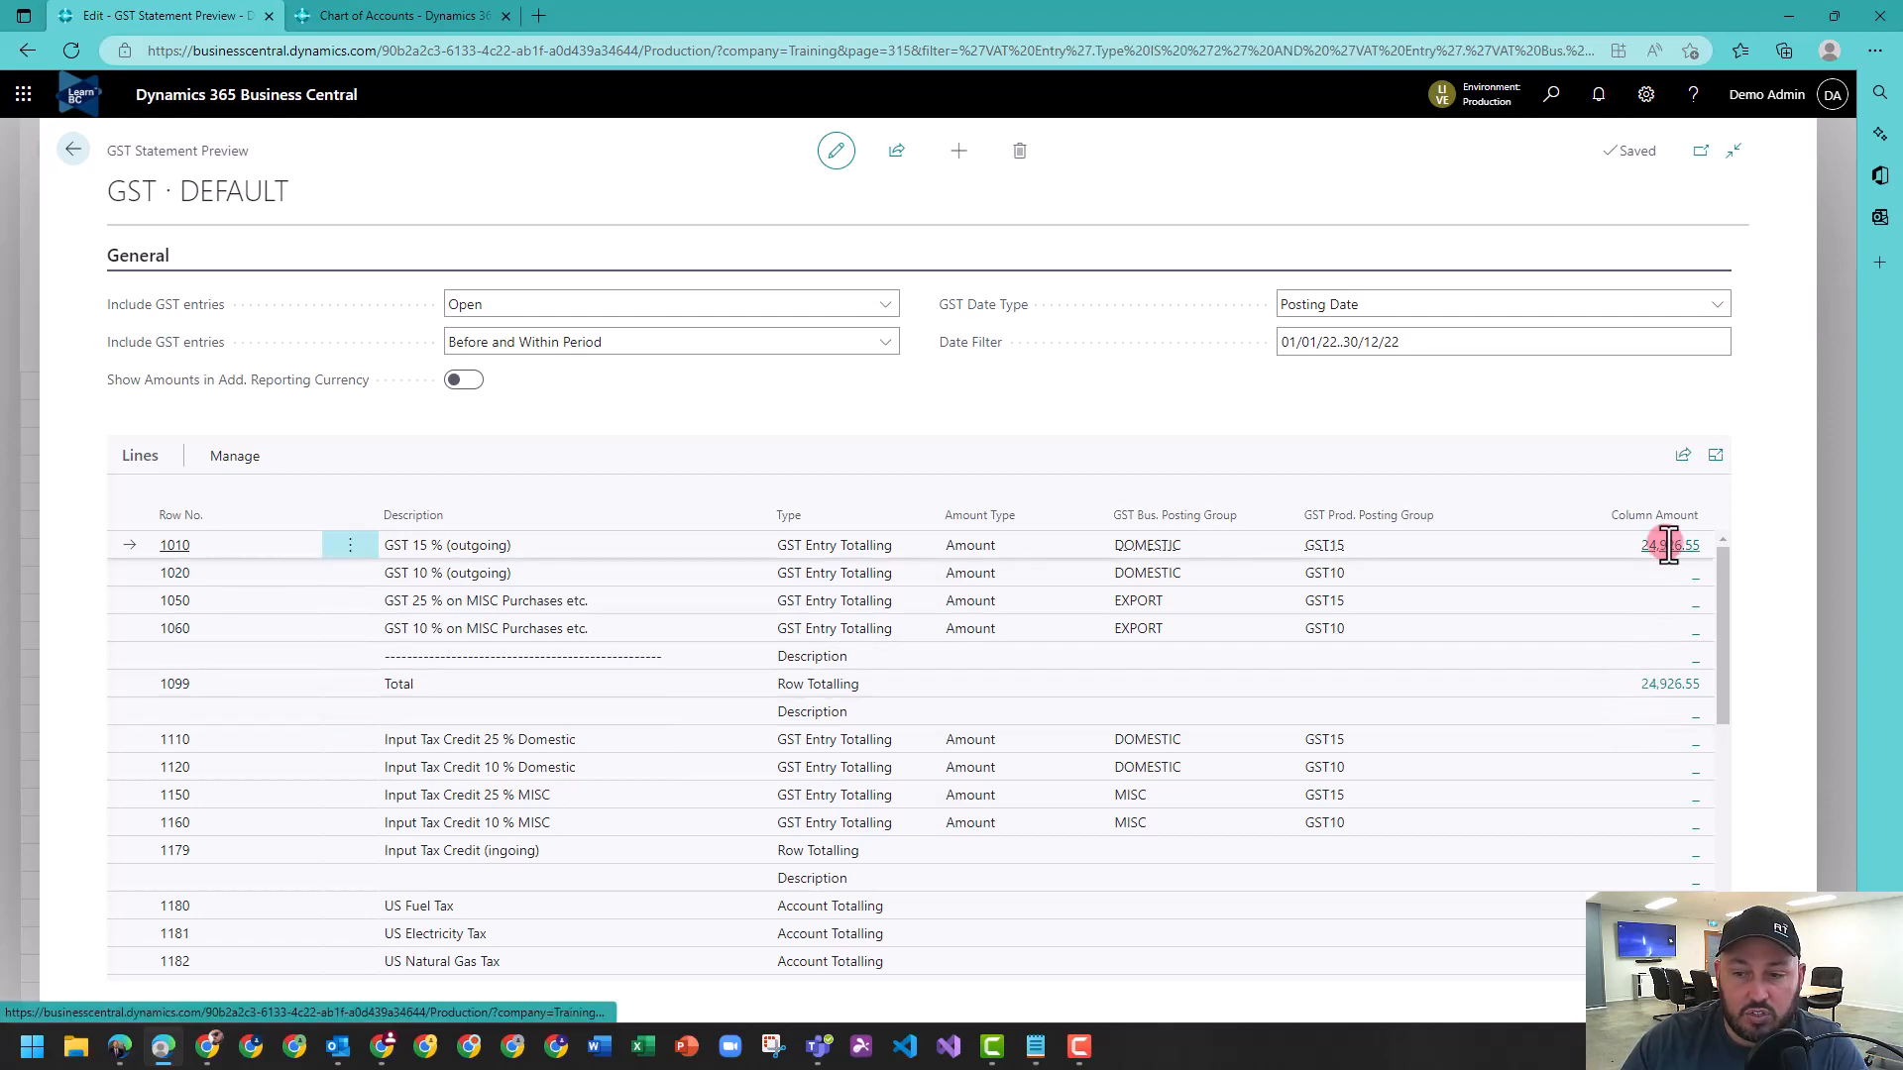
Drill into the 24,926.55 outgoing GST 15% amount, review the GST15 sale entries, and go back.
{"action": "left_click", "coordinate": [1667, 543]}
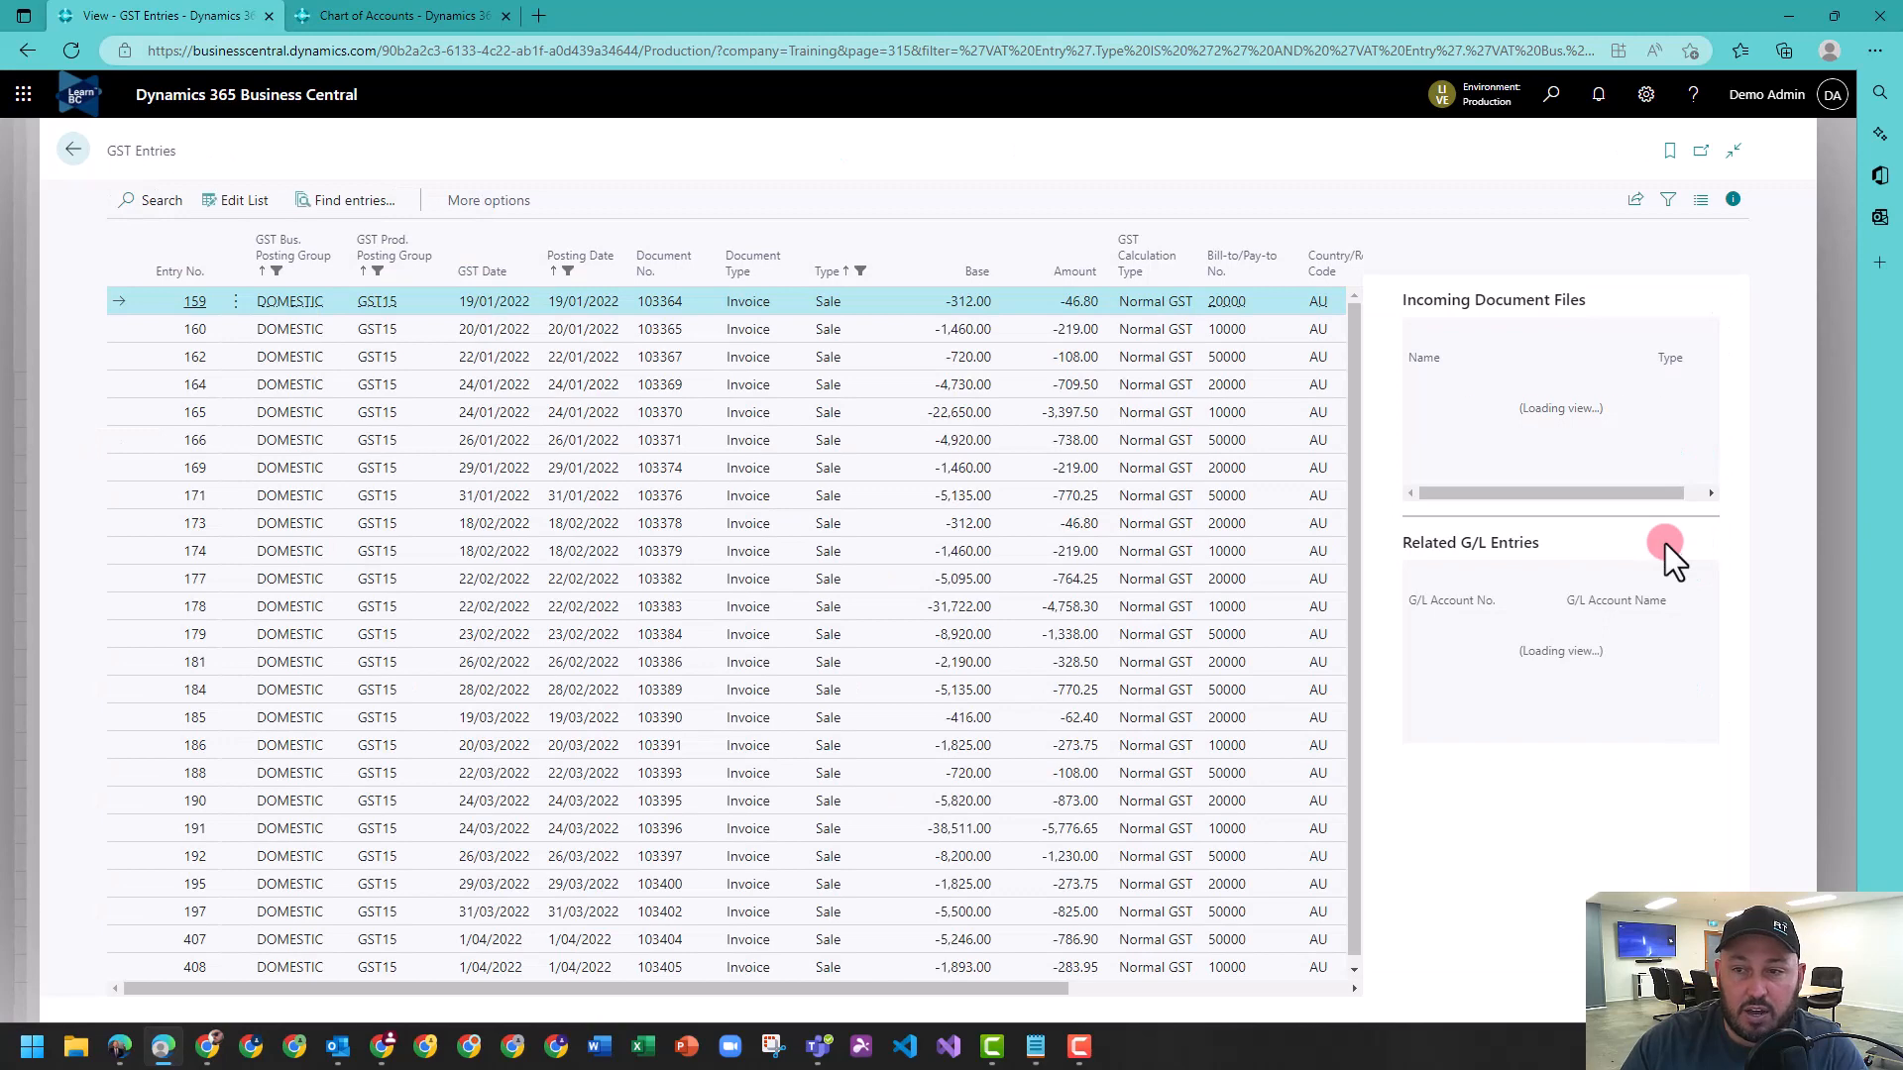
{"action": "left_click", "coordinate": [1732, 198]}
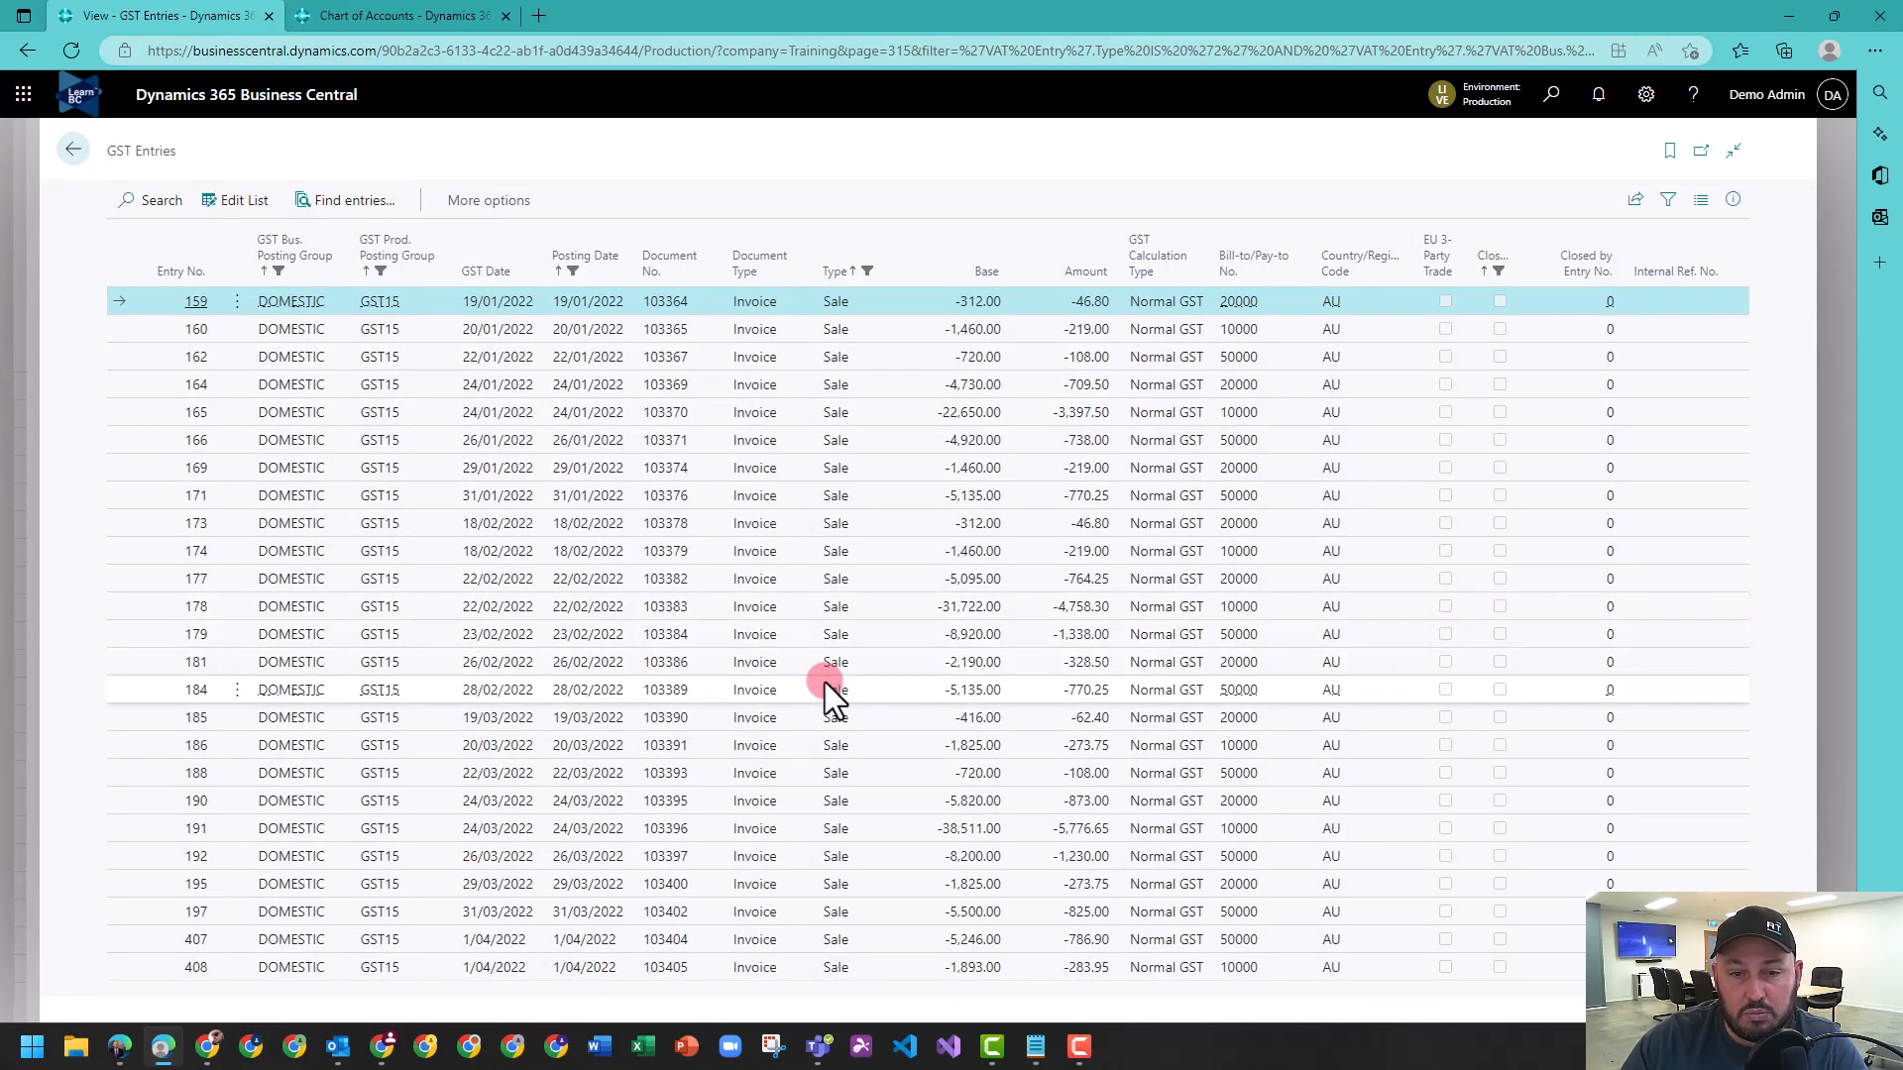
{"action": "mouse_move", "coordinate": [765, 721]}
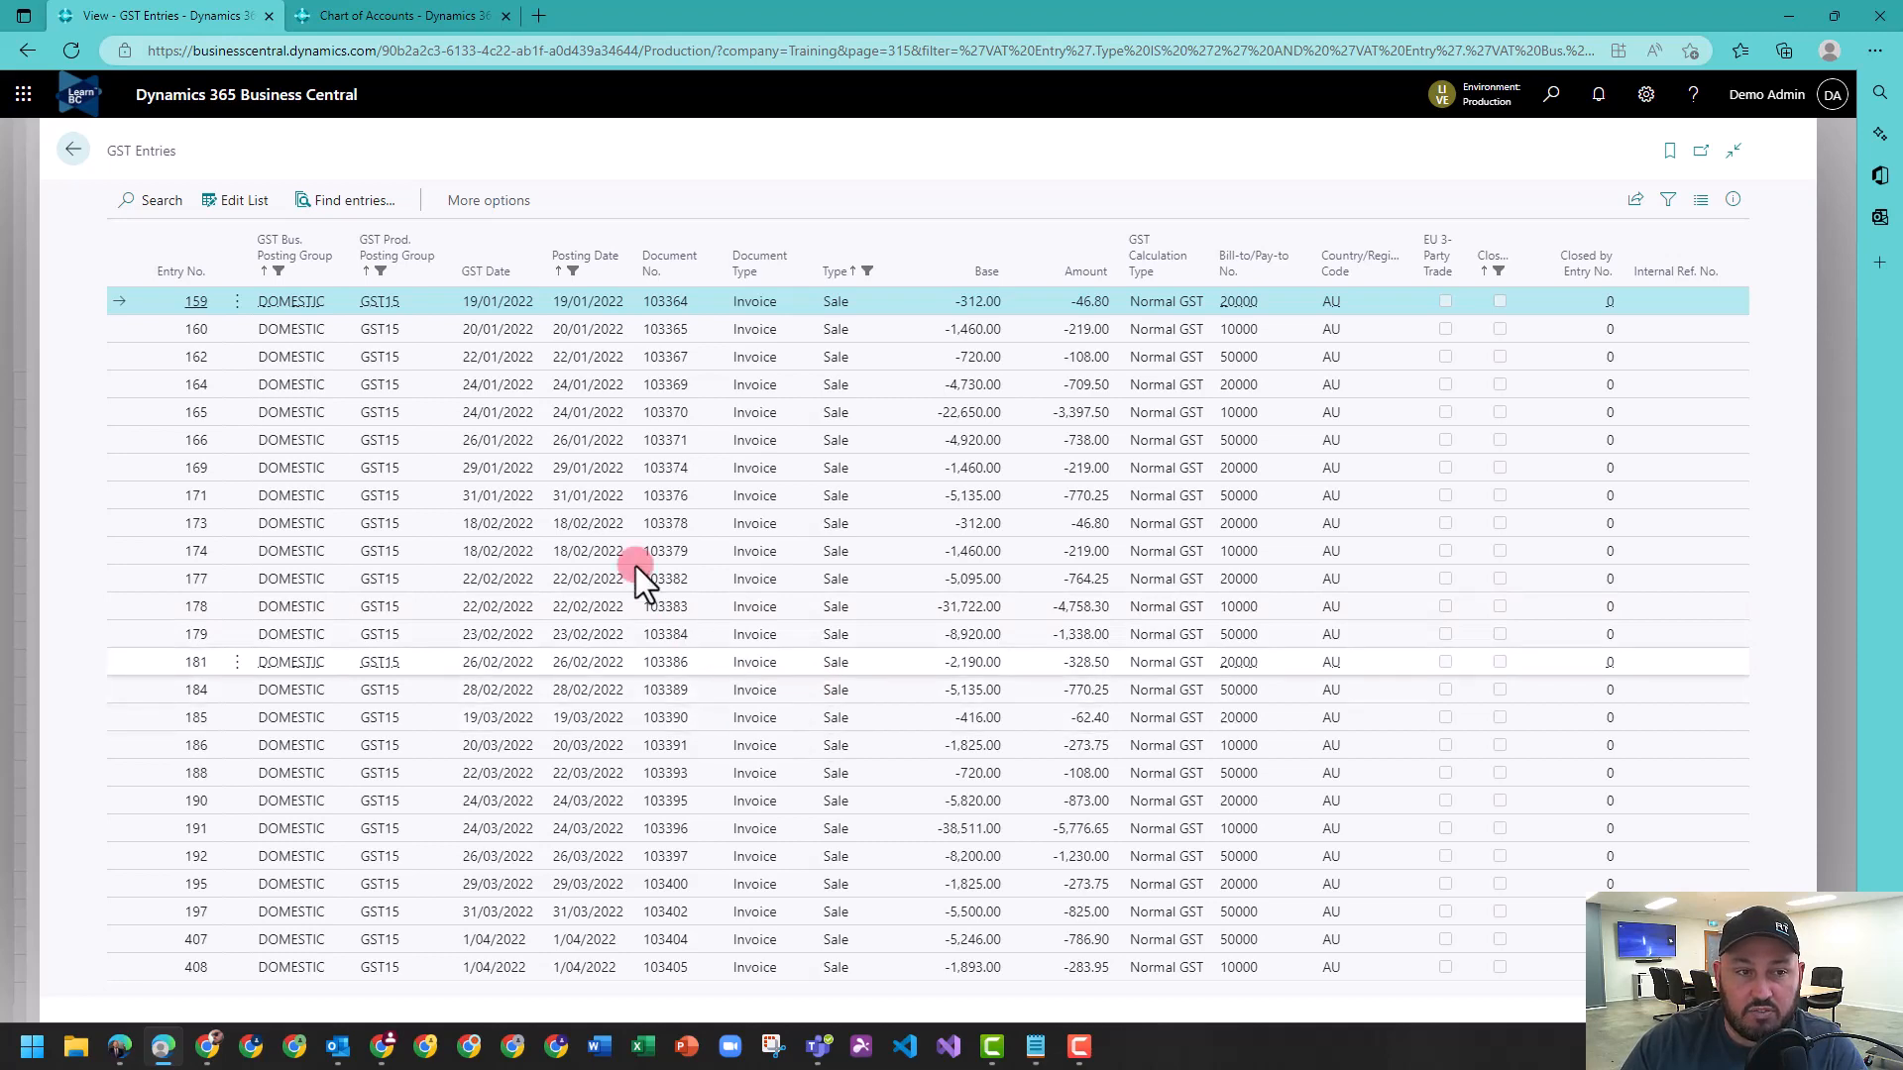
{"action": "mouse_move", "coordinate": [355, 200]}
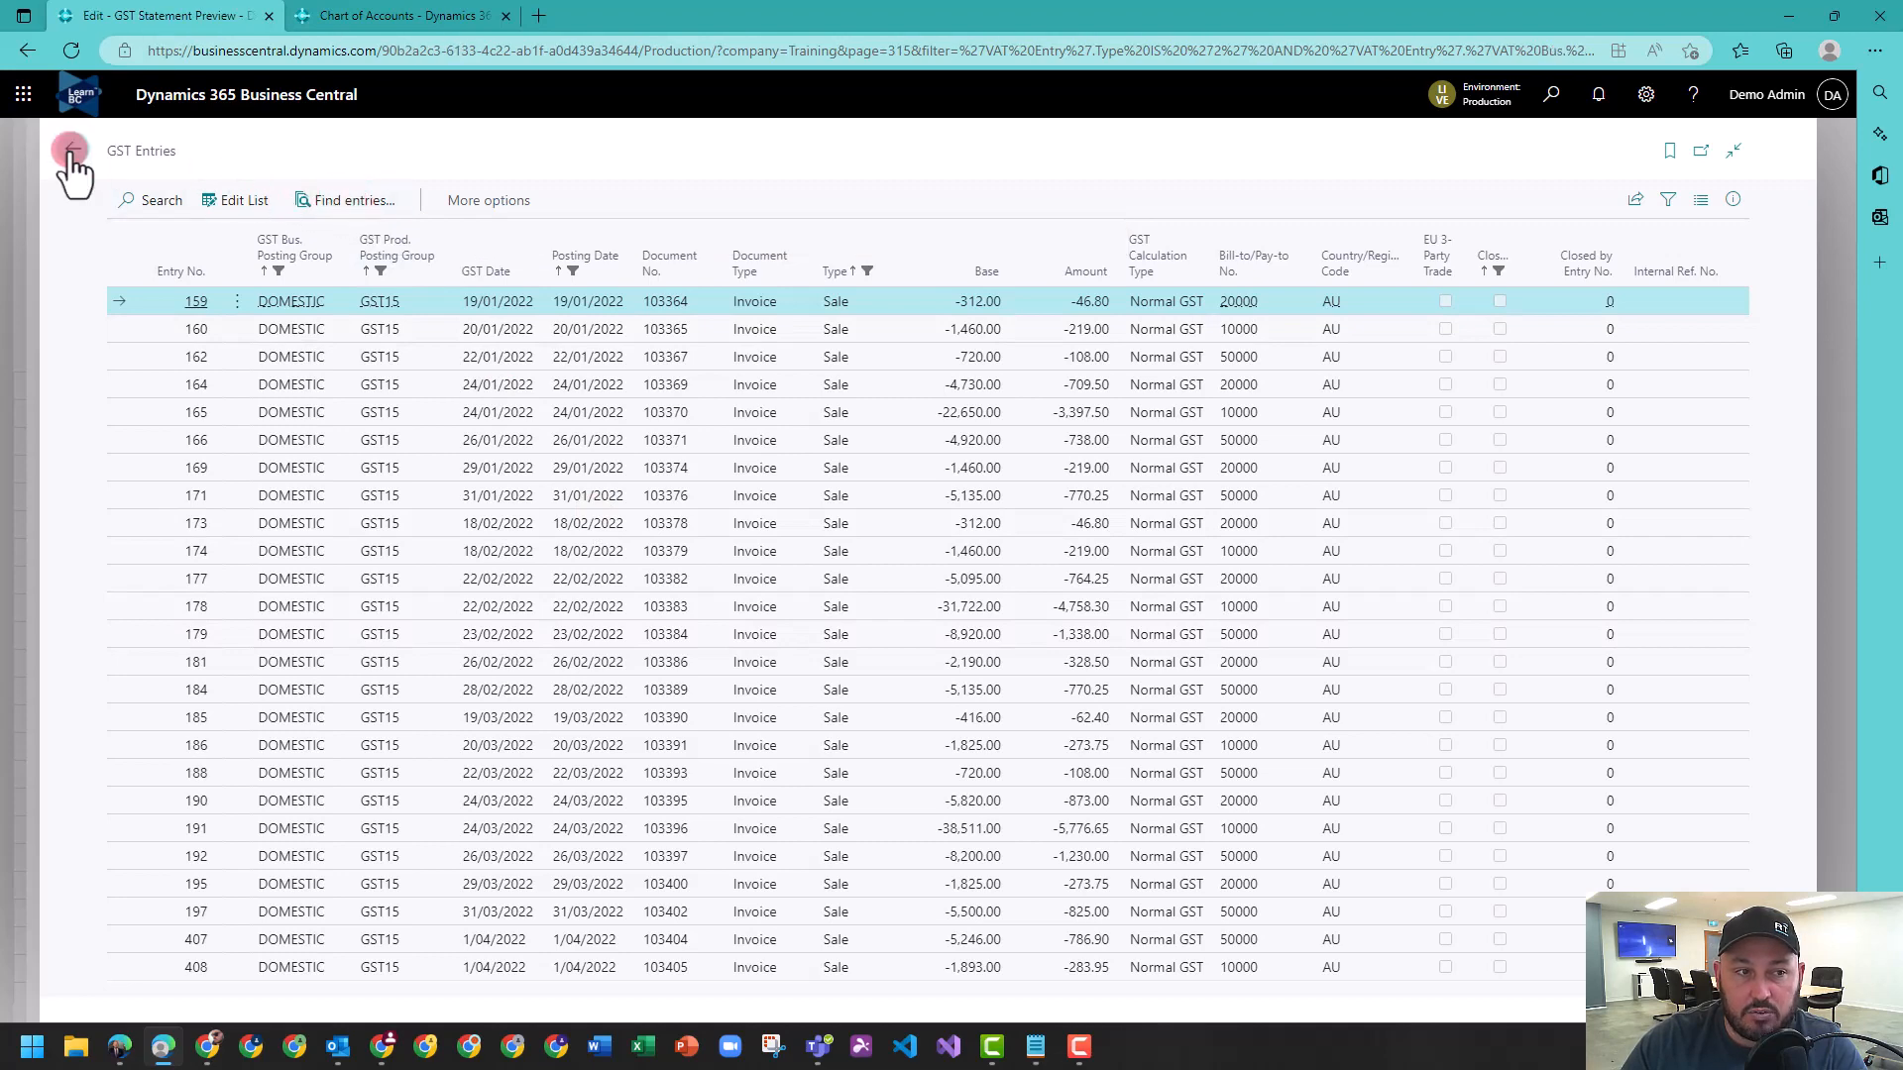
{"action": "left_click", "coordinate": [71, 151]}
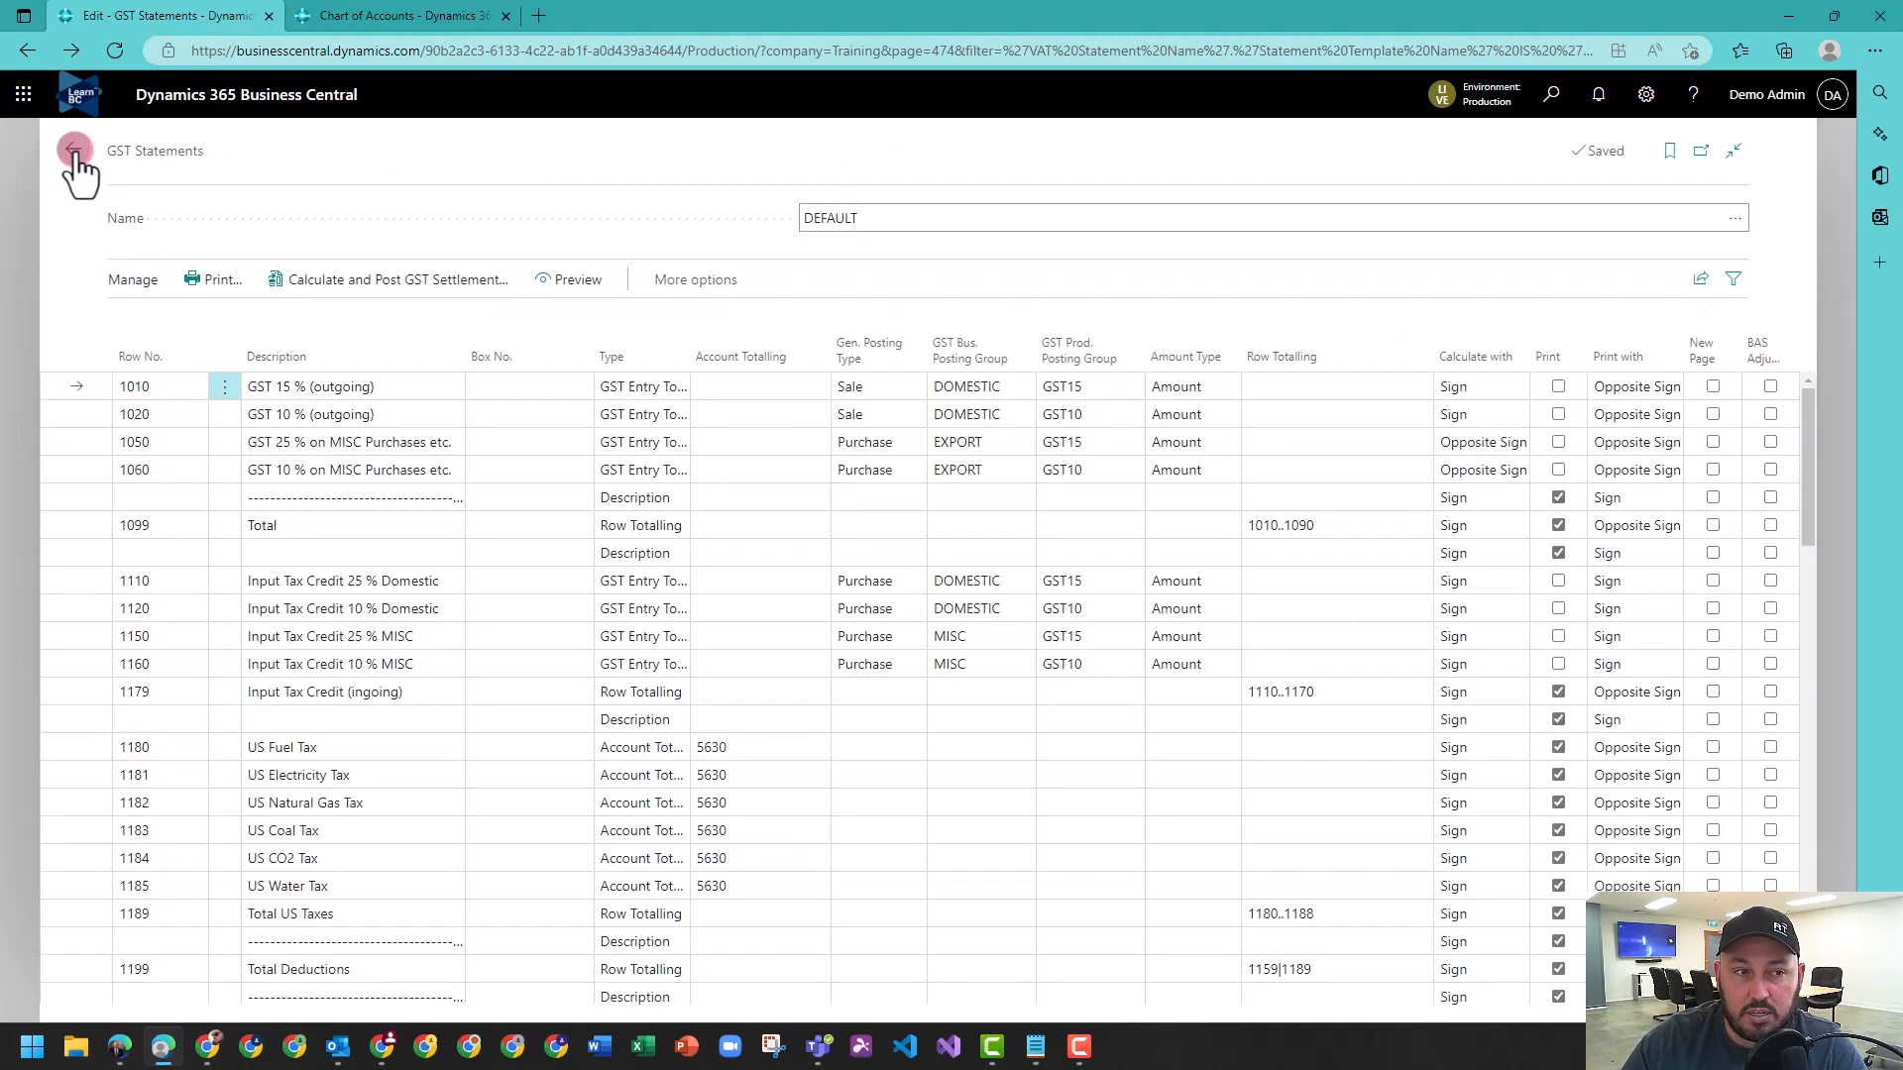